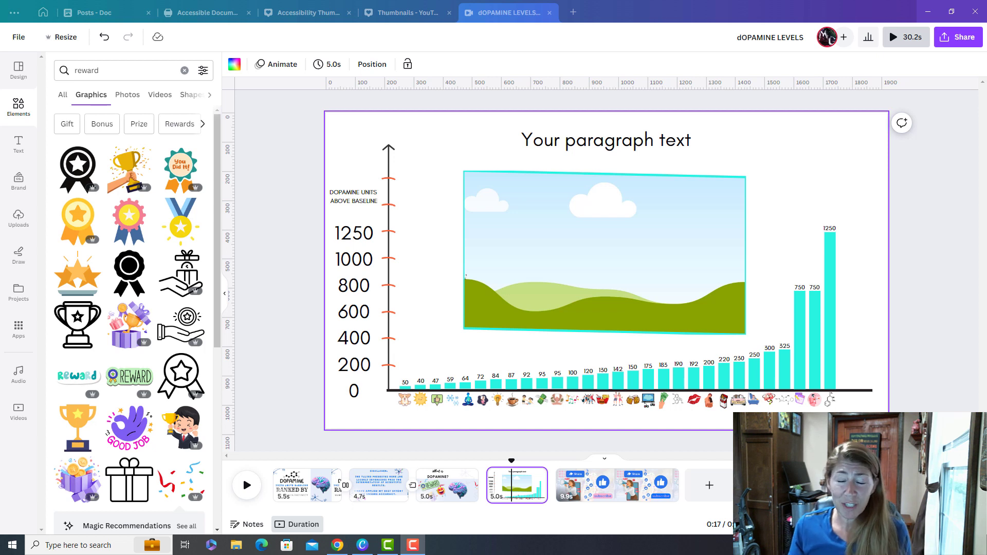
{"action": "mouse_move", "coordinate": [934, 352]}
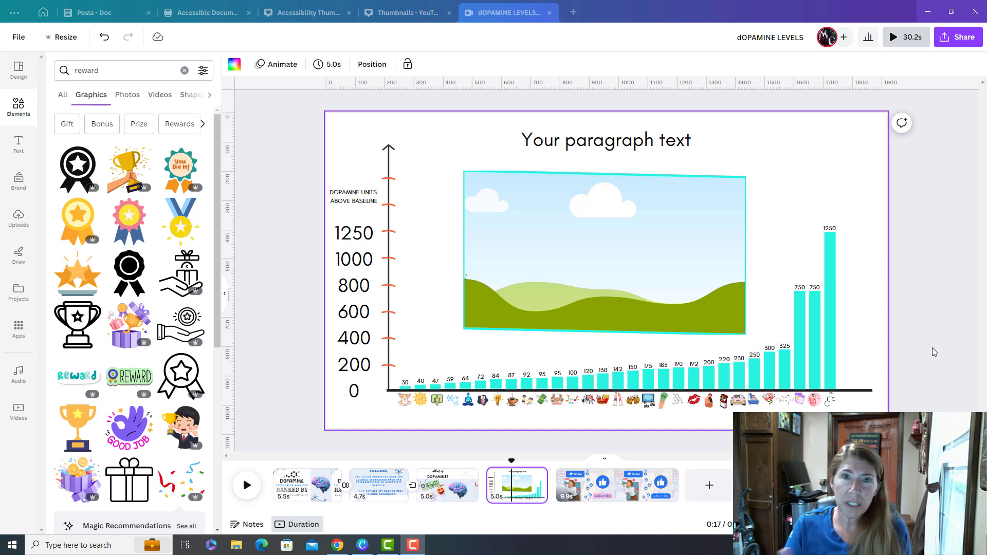
{"action": "mouse_move", "coordinate": [631, 103]}
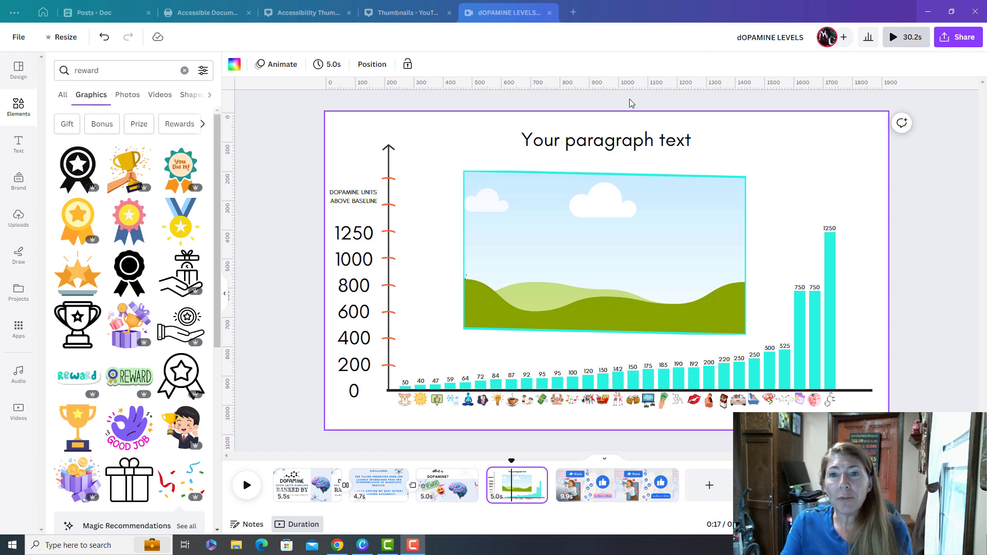
{"action": "mouse_move", "coordinate": [612, 117]}
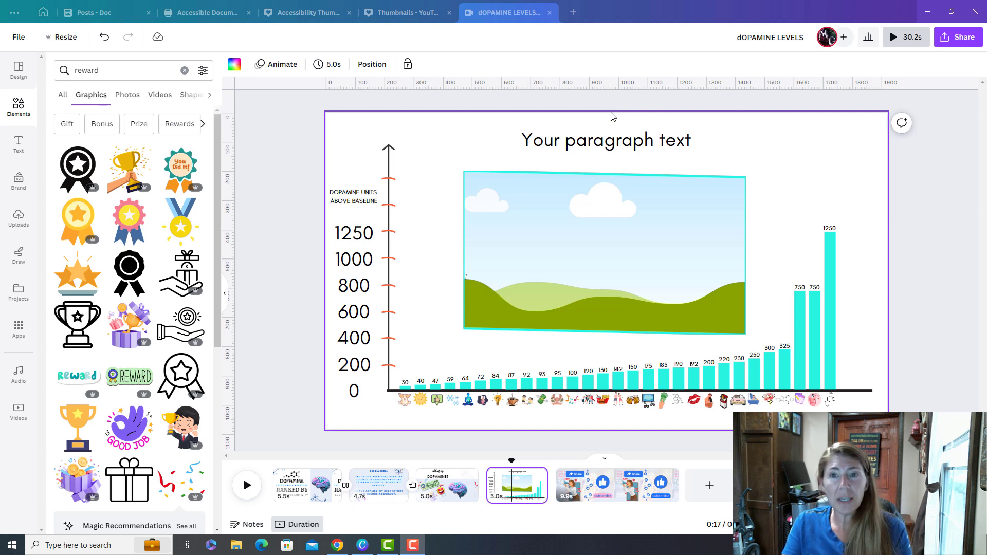
- Give the chart slide's title and landscape image a Breathe animation scaling out
{"action": "left_click", "coordinate": [604, 140]}
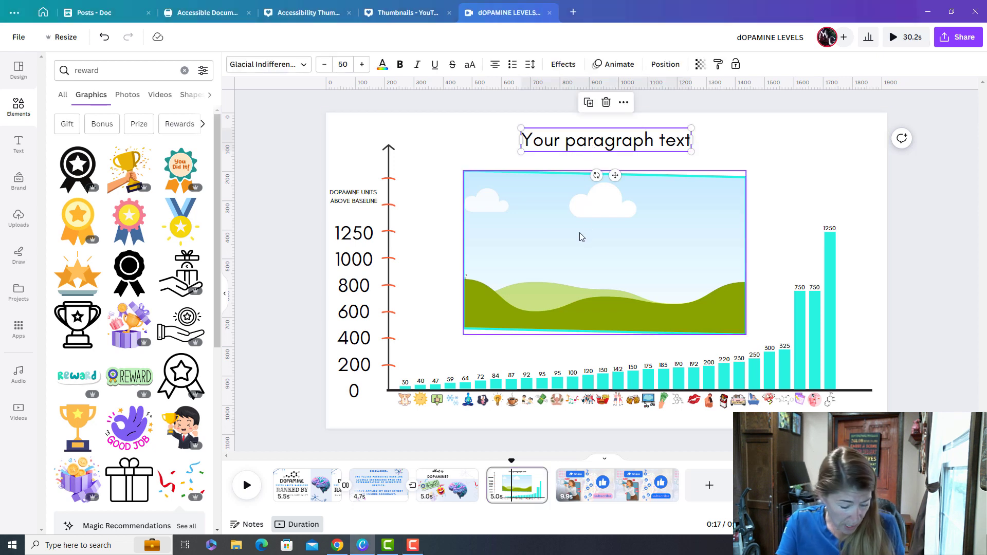
{"action": "mouse_move", "coordinate": [588, 246]}
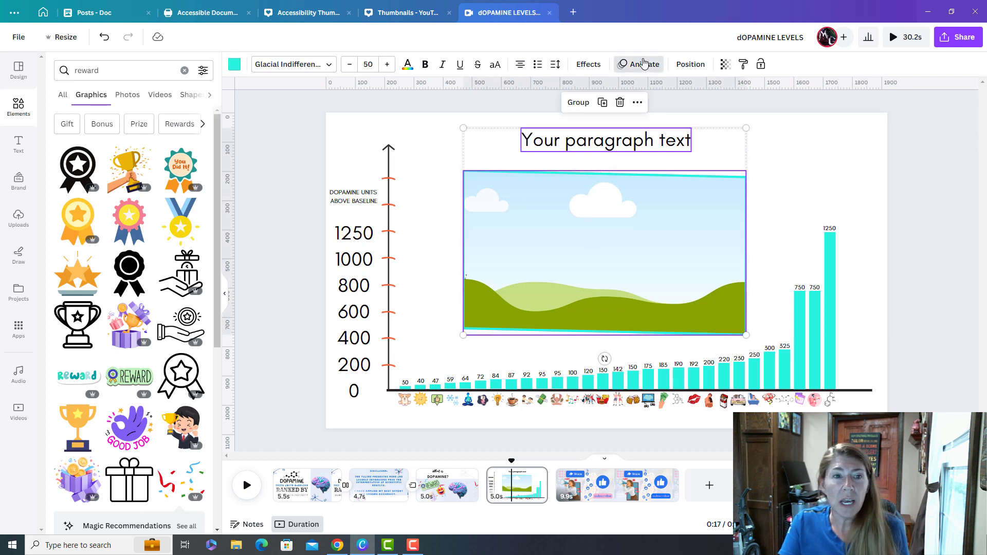
{"action": "left_click", "coordinate": [643, 64]}
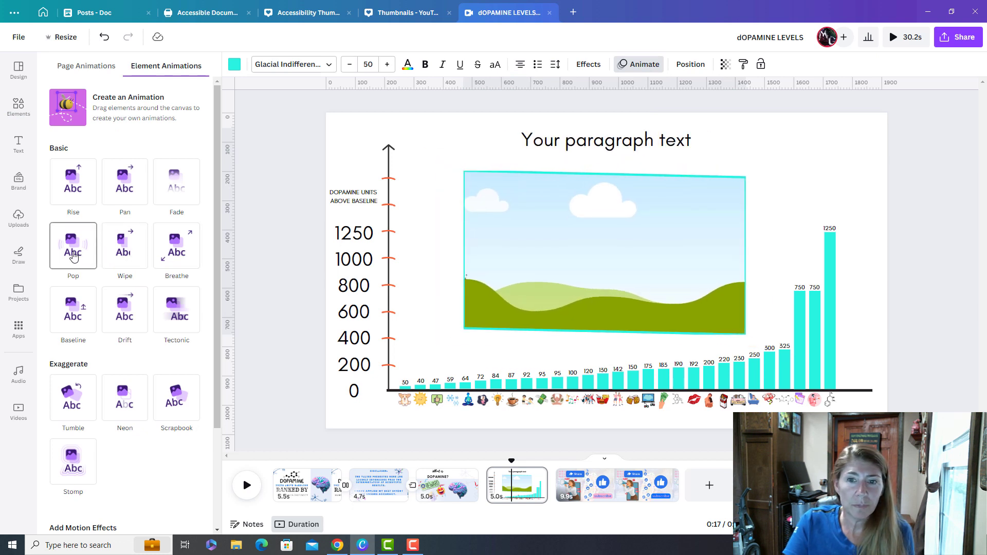
{"action": "left_click", "coordinate": [177, 245]}
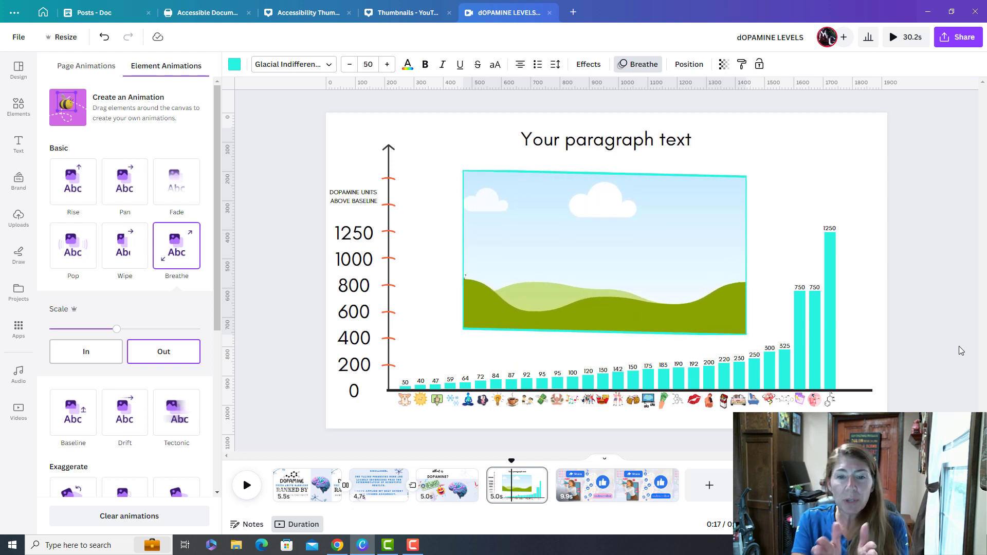
{"action": "left_click", "coordinate": [605, 140]}
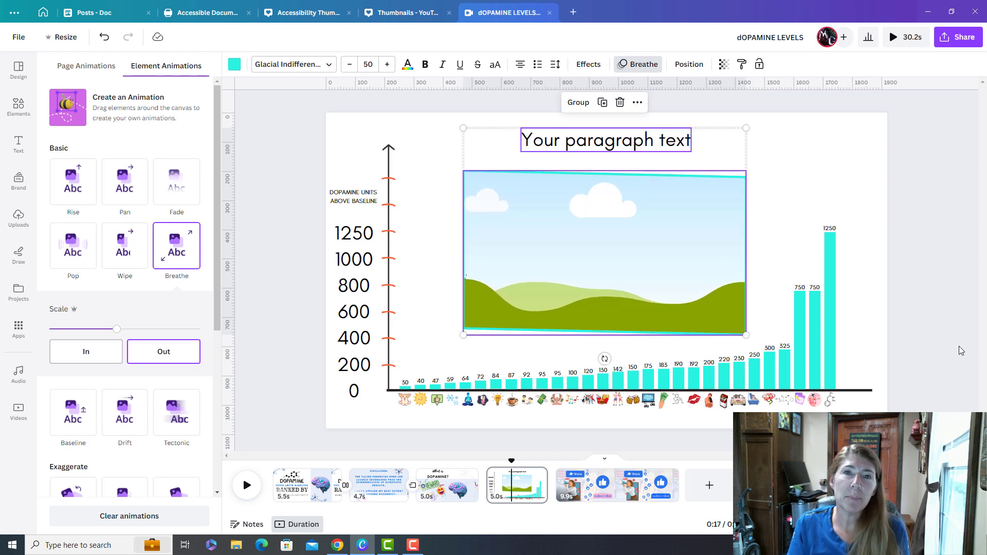
{"action": "left_click", "coordinate": [18, 107]}
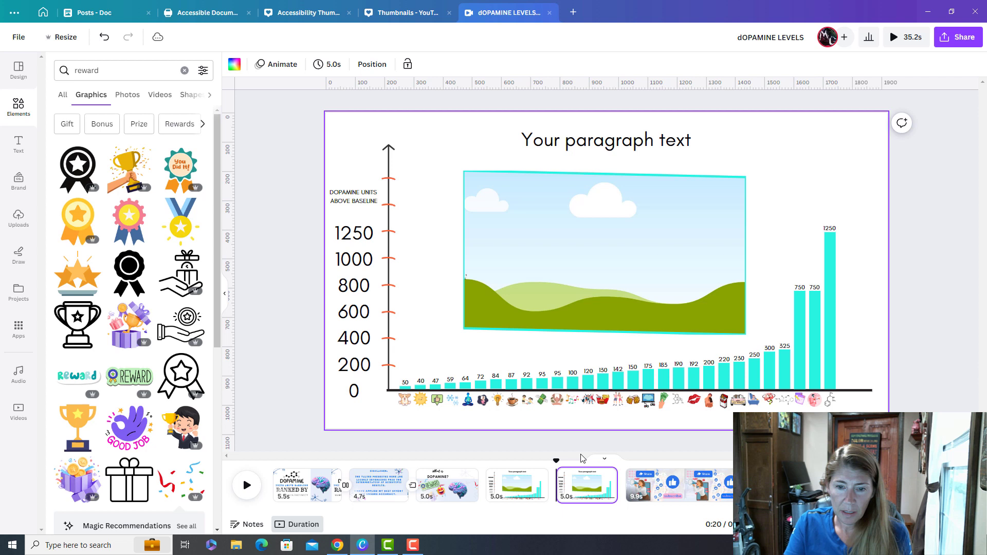
- Make two copies of the chart page, then select the 750 bar on page 4
{"action": "left_click", "coordinate": [516, 485]}
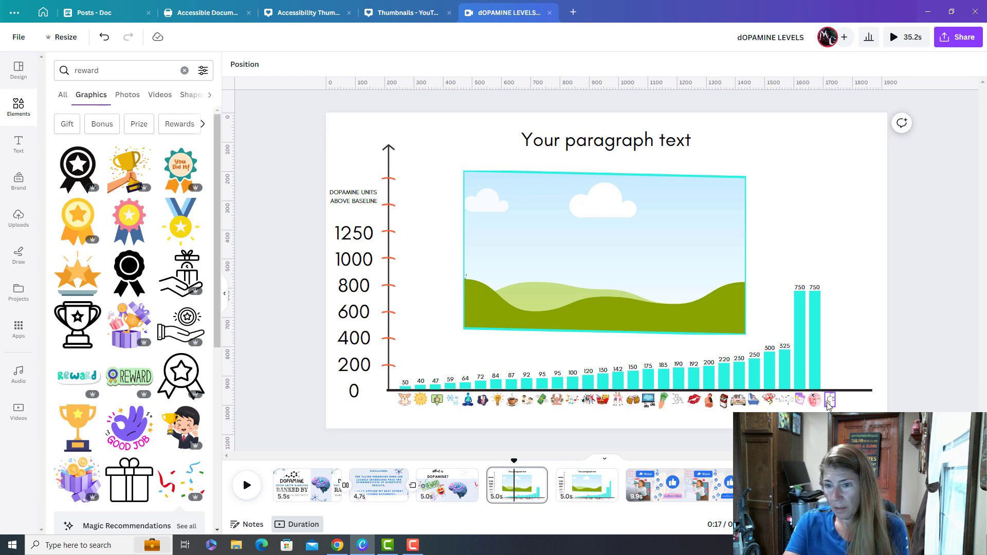
{"action": "mouse_move", "coordinate": [536, 477]}
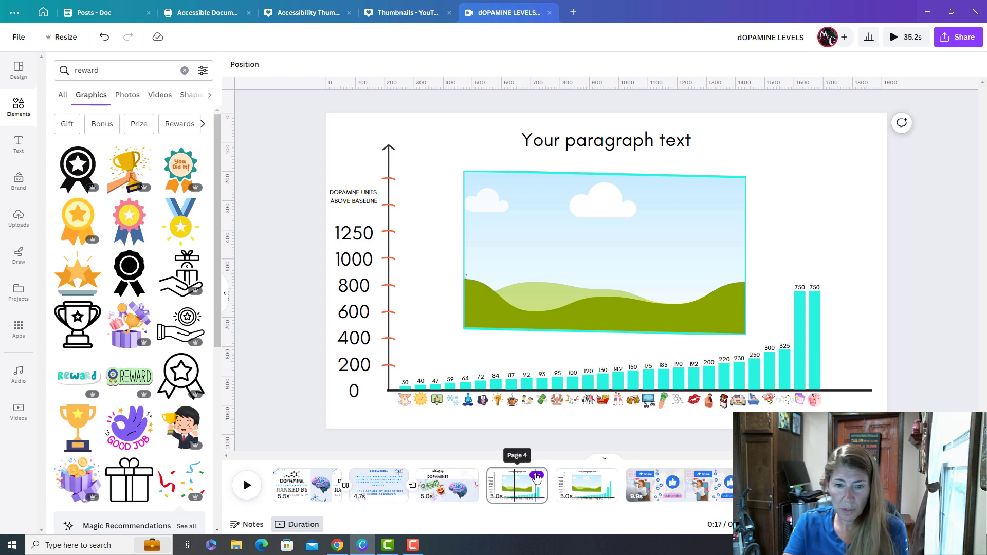
{"action": "left_click", "coordinate": [585, 484]}
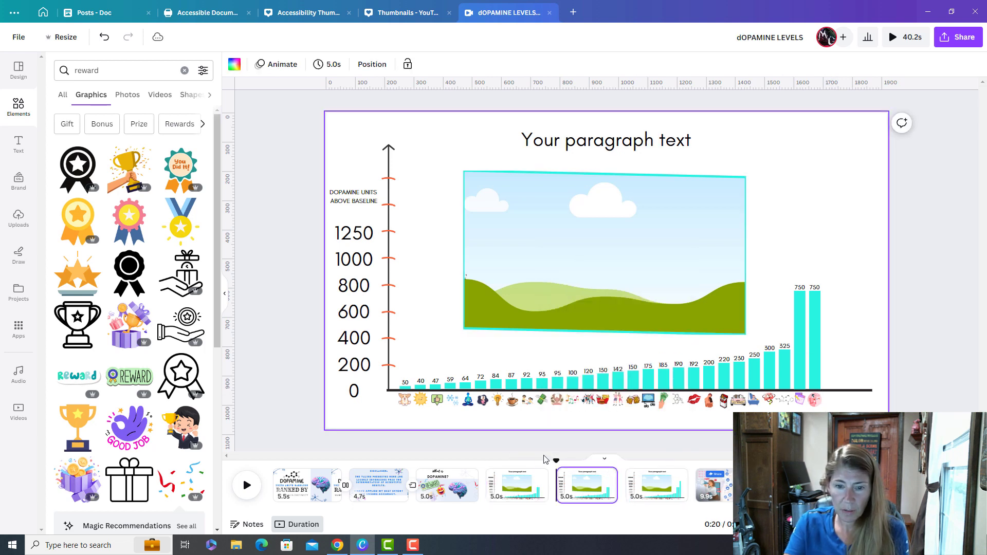
{"action": "left_click", "coordinate": [516, 484]}
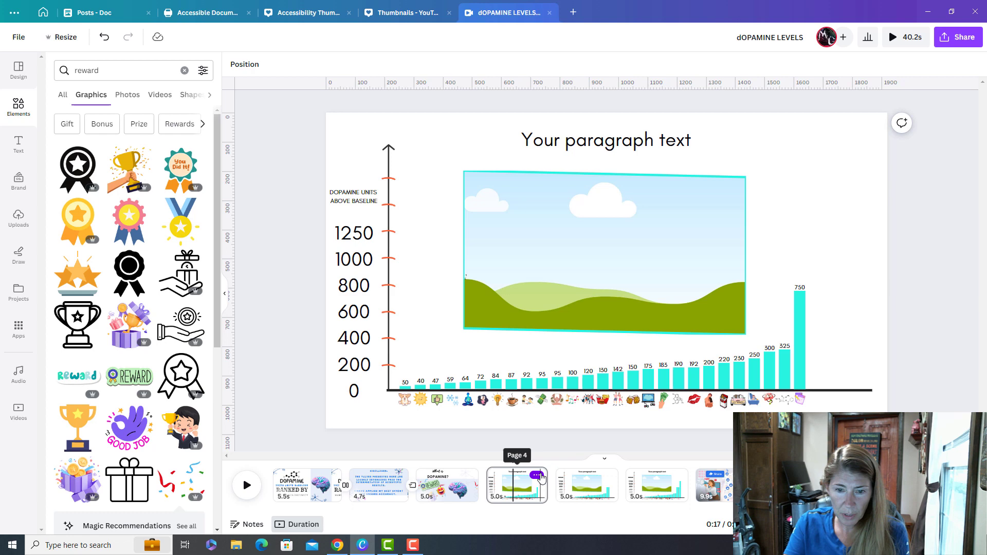
{"action": "left_click", "coordinate": [586, 485]}
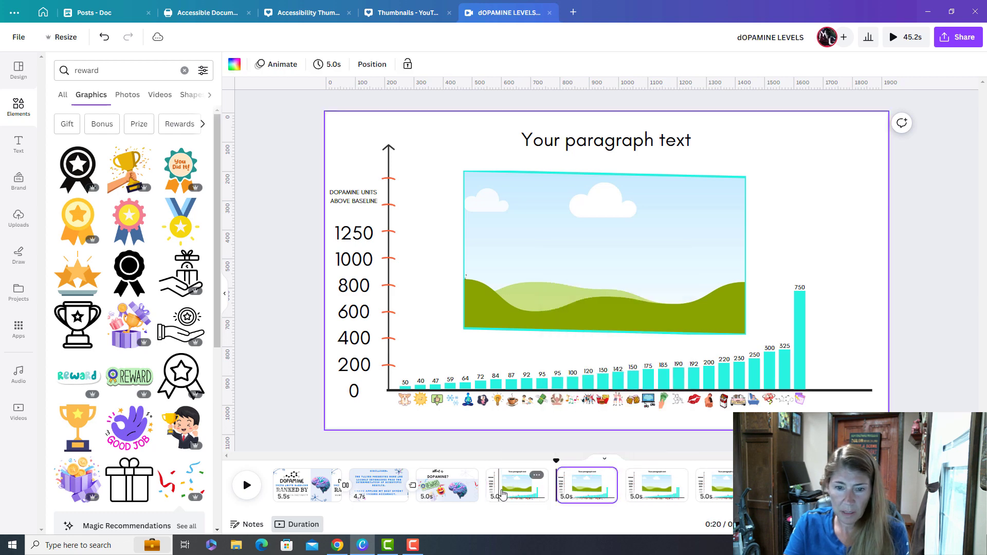
{"action": "left_click", "coordinate": [518, 485]}
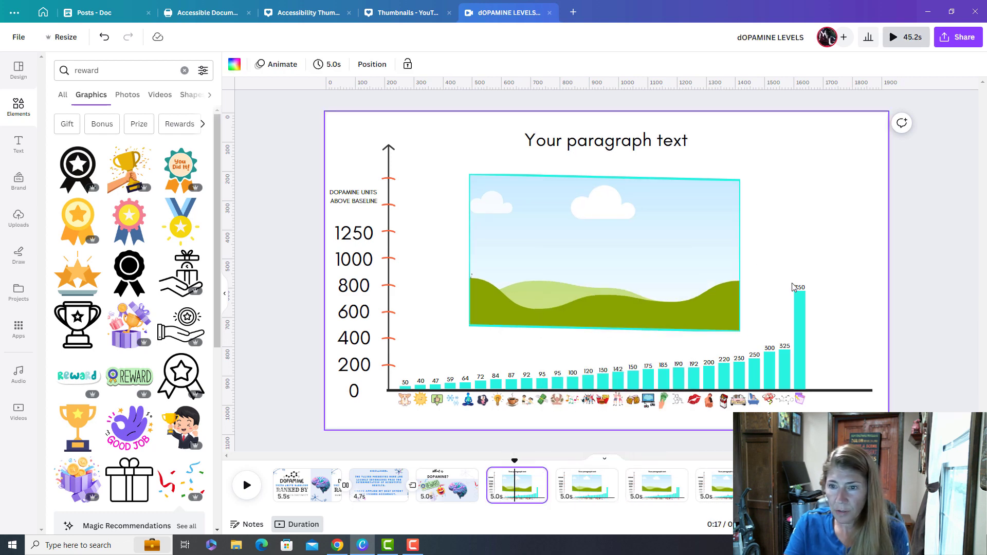
{"action": "left_click", "coordinate": [799, 404]}
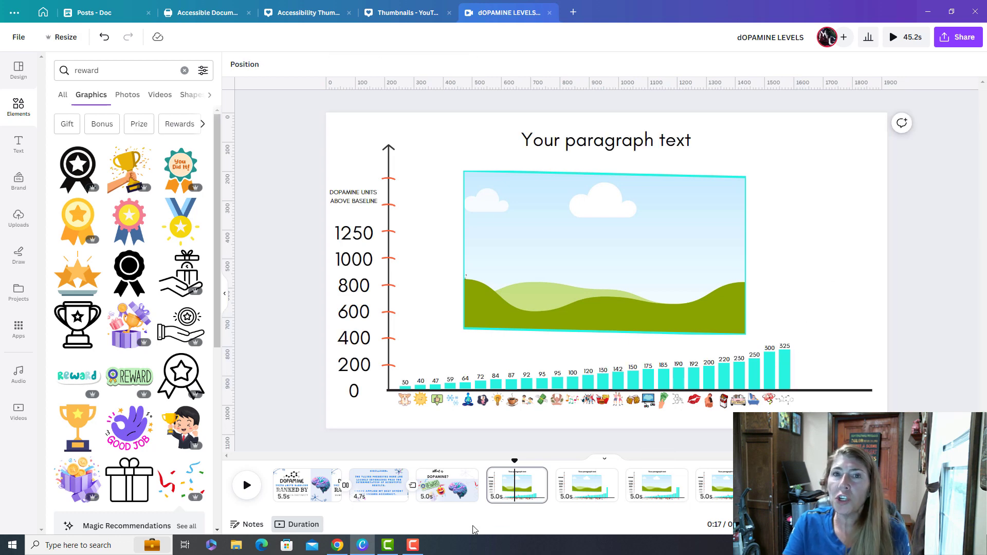
{"action": "left_click", "coordinate": [892, 36]}
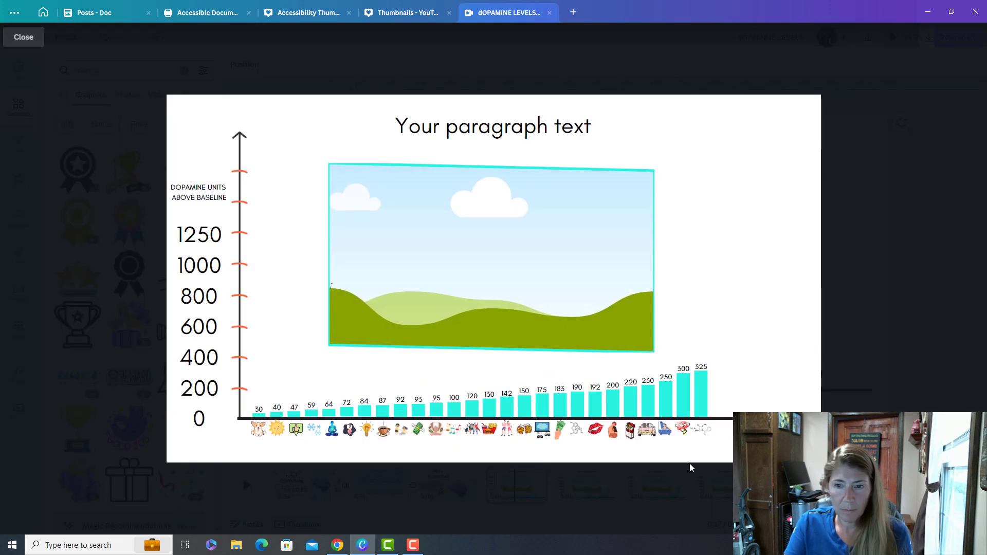
{"action": "left_click", "coordinate": [493, 278]}
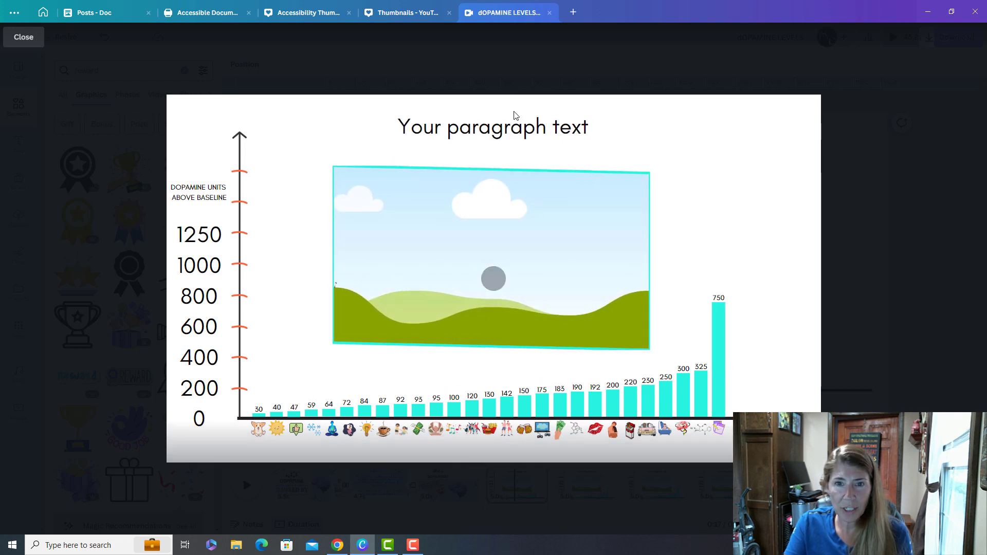
{"action": "left_click", "coordinate": [493, 278]}
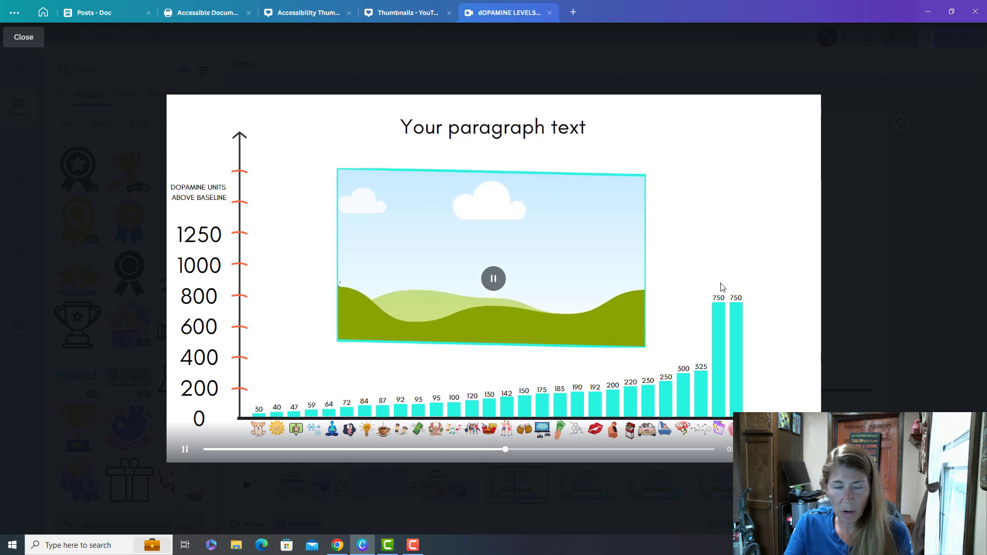
{"action": "left_click", "coordinate": [23, 36]}
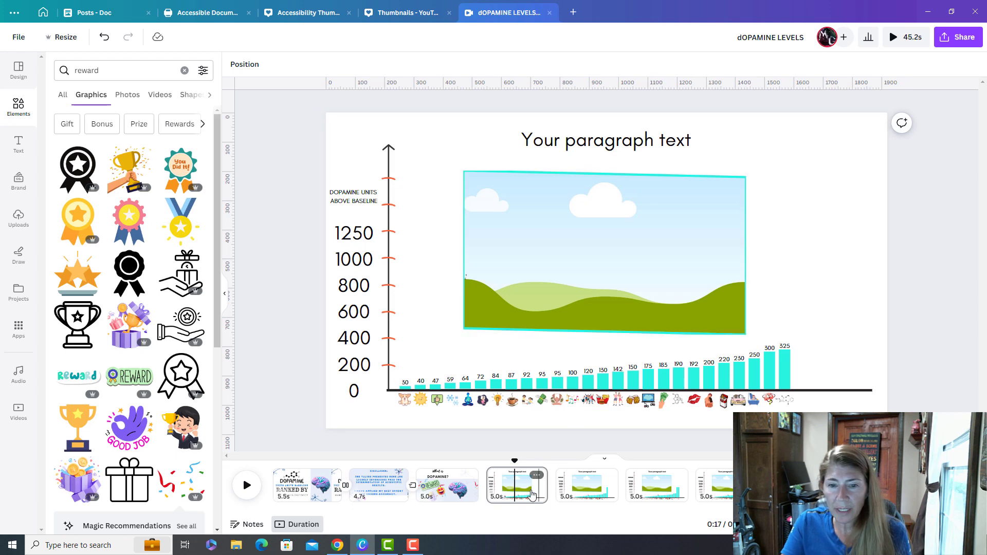
- Add a dissolve transition between the 'What is Dopamine?' and Baseline pages
{"action": "left_click", "coordinate": [455, 485]}
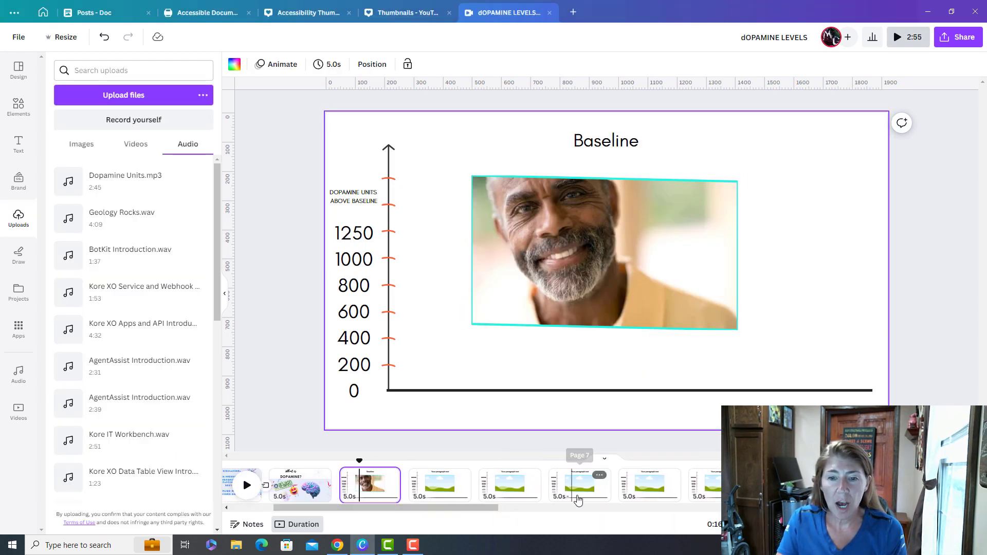
{"action": "left_click", "coordinate": [650, 484]}
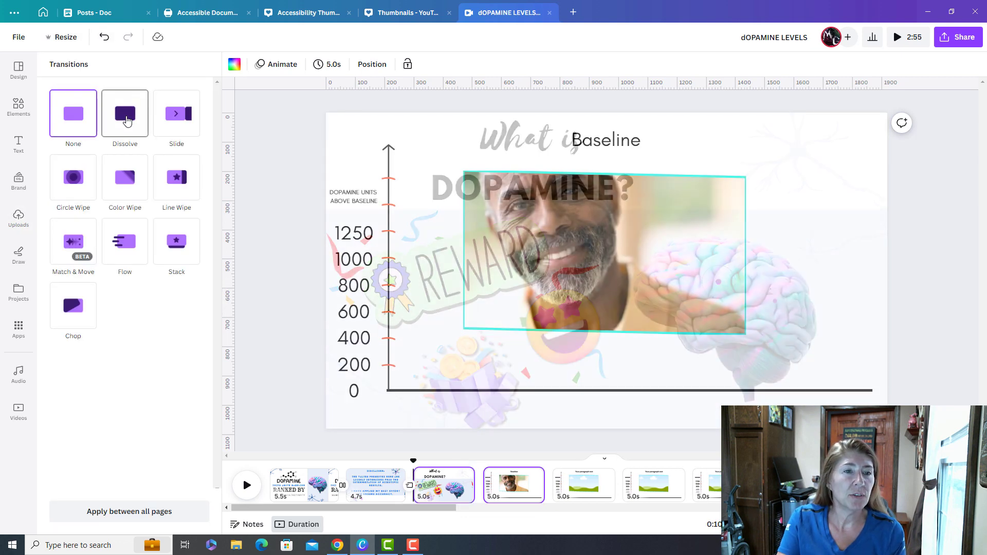
{"action": "left_click", "coordinate": [124, 114]}
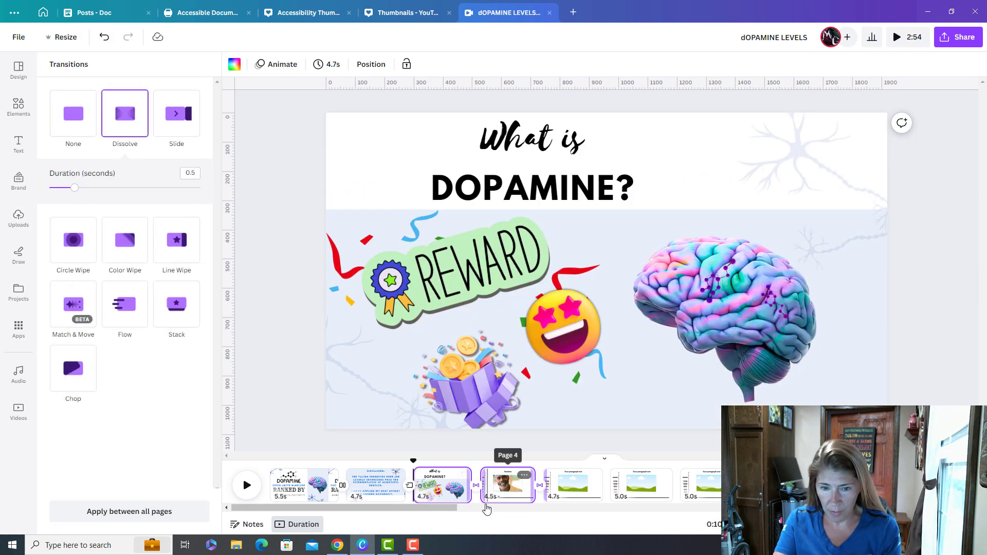
- Set the Baseline page's transition to None and move to the next chart page
{"action": "left_click", "coordinate": [507, 485]}
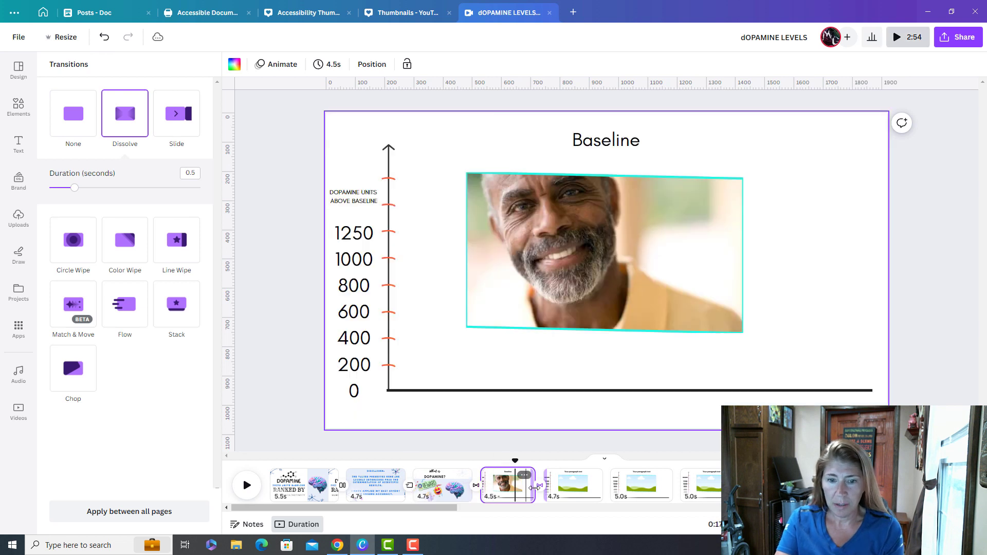
{"action": "mouse_move", "coordinate": [566, 490]}
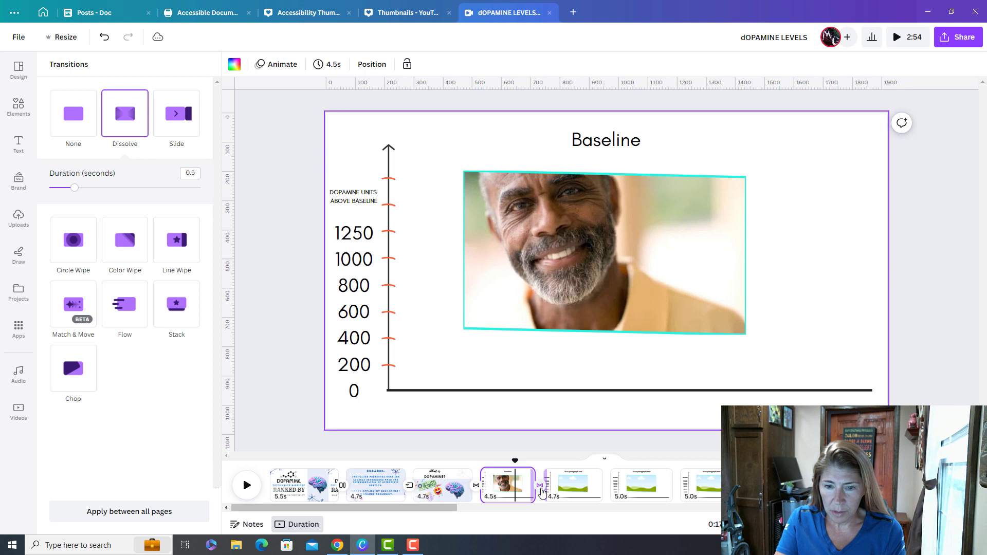
{"action": "mouse_move", "coordinate": [543, 490]}
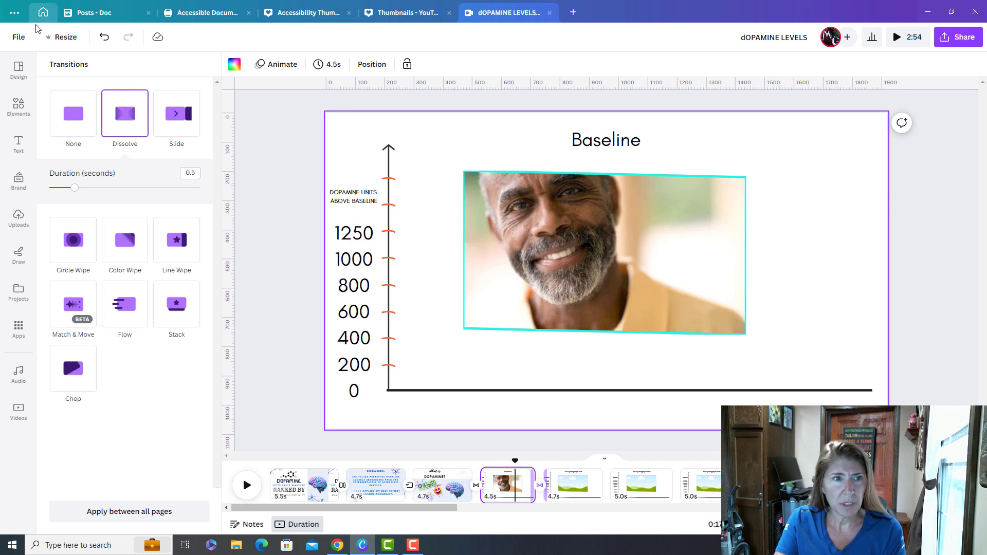
{"action": "left_click", "coordinate": [73, 115]}
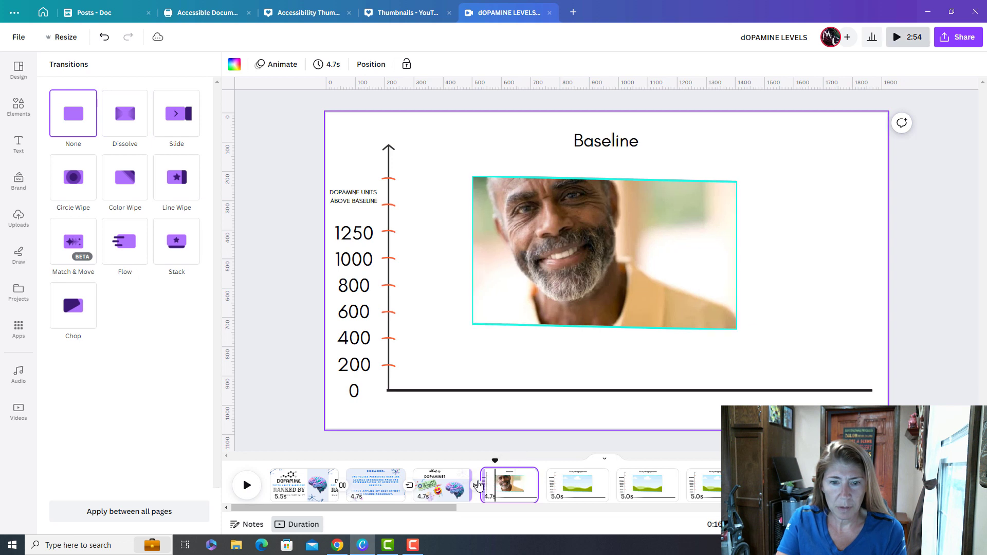
{"action": "left_click", "coordinate": [576, 485]}
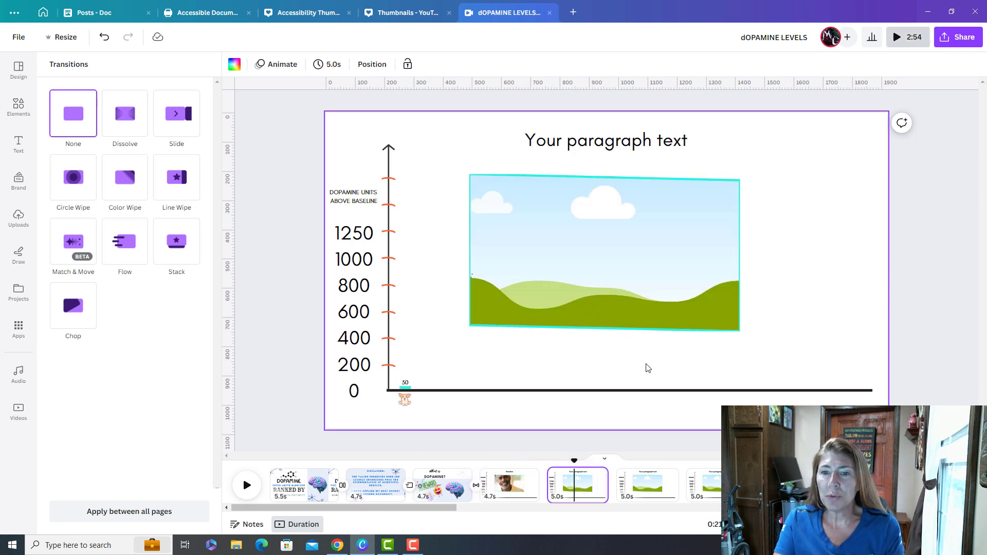
- Give the 50 bar and its icon a Rise animation
{"action": "left_click", "coordinate": [19, 219]}
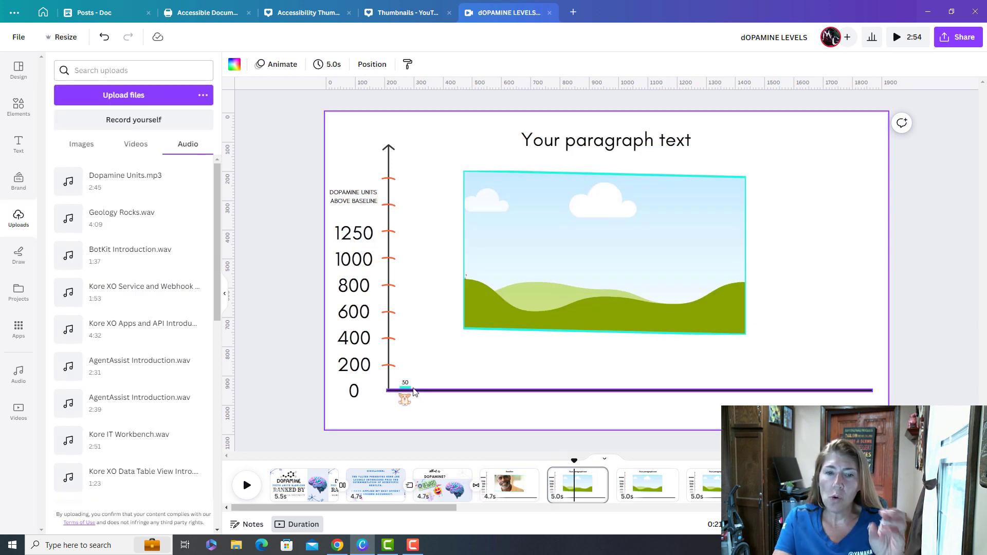
{"action": "left_click", "coordinate": [404, 384]}
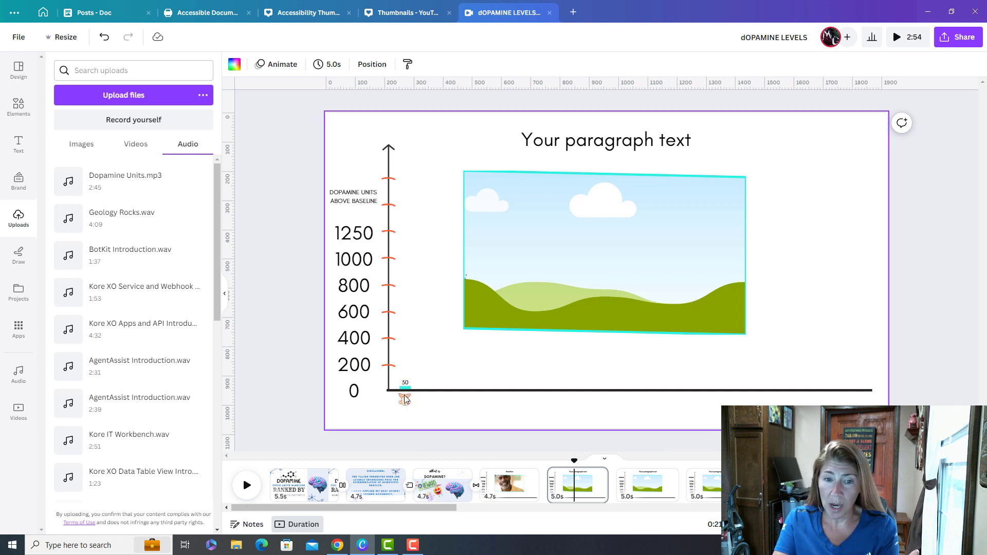
{"action": "left_click", "coordinate": [404, 390]}
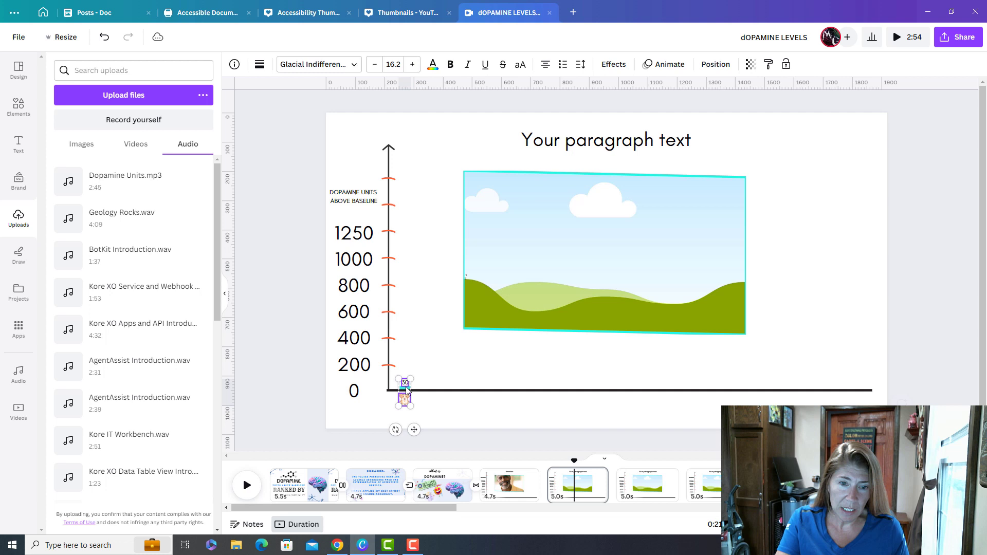
{"action": "left_click", "coordinate": [404, 390]}
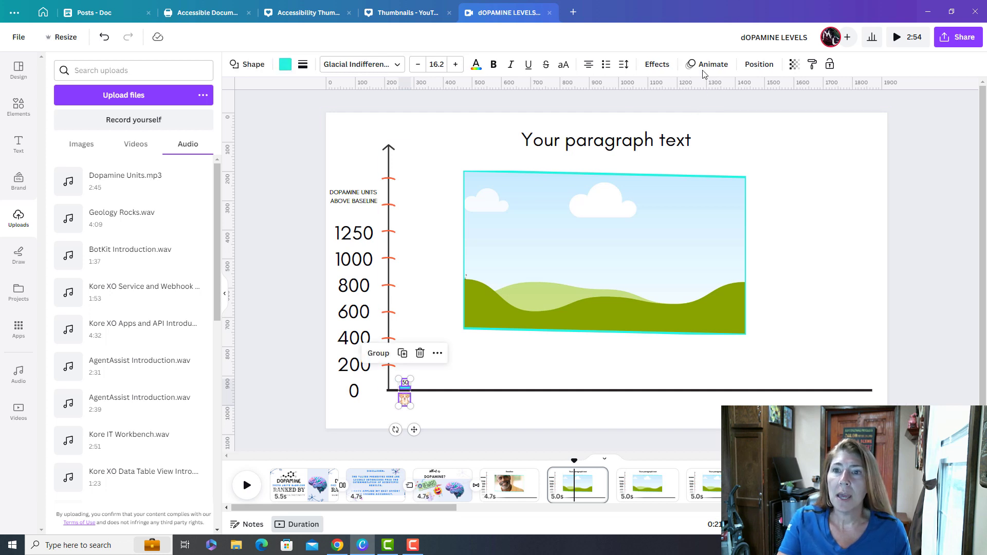
{"action": "left_click", "coordinate": [712, 64]}
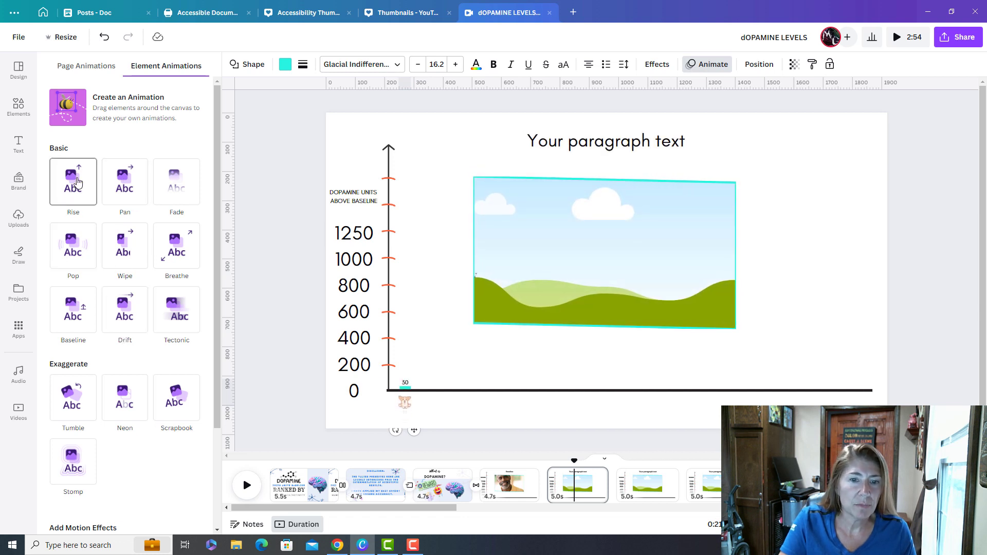
{"action": "left_click", "coordinate": [73, 181]}
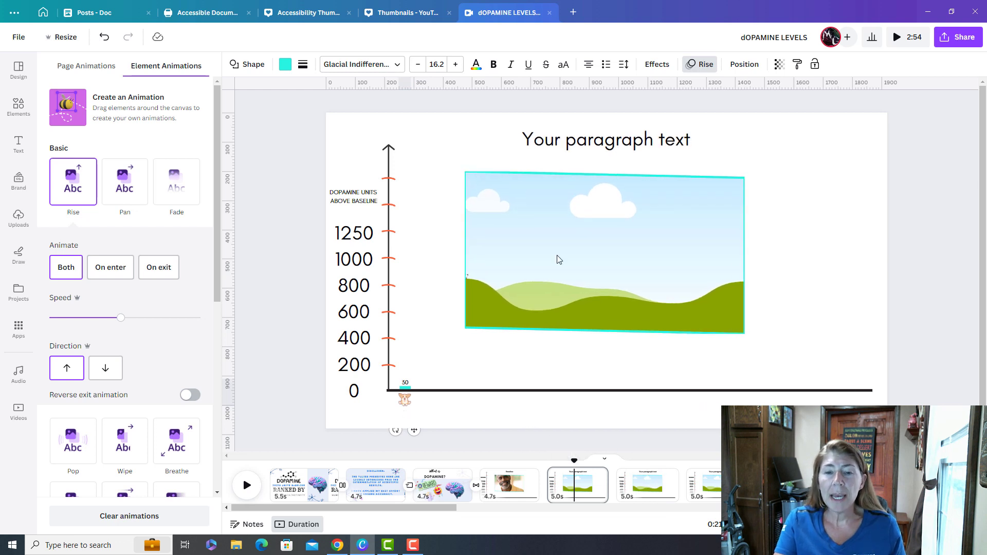
{"action": "left_click", "coordinate": [404, 382]}
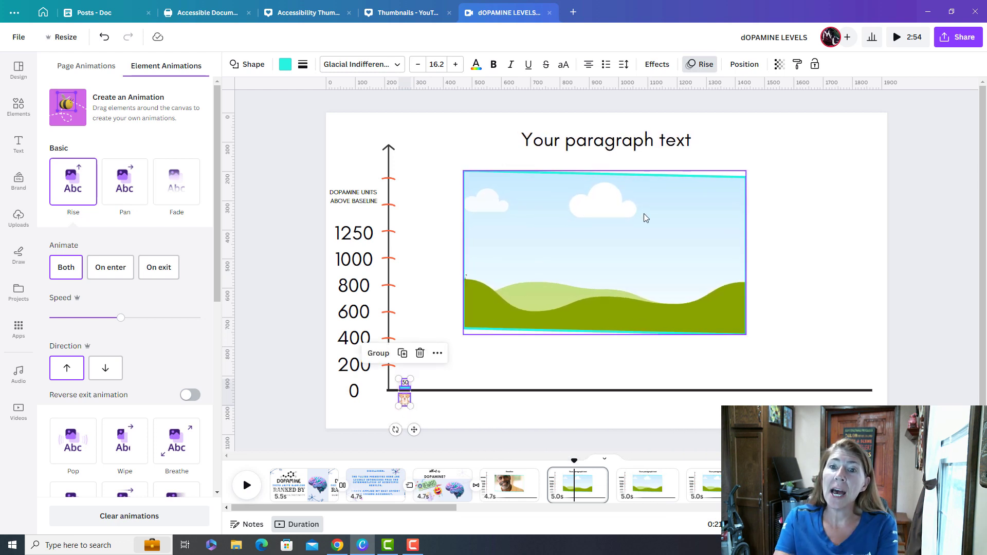
{"action": "left_click", "coordinate": [421, 320]}
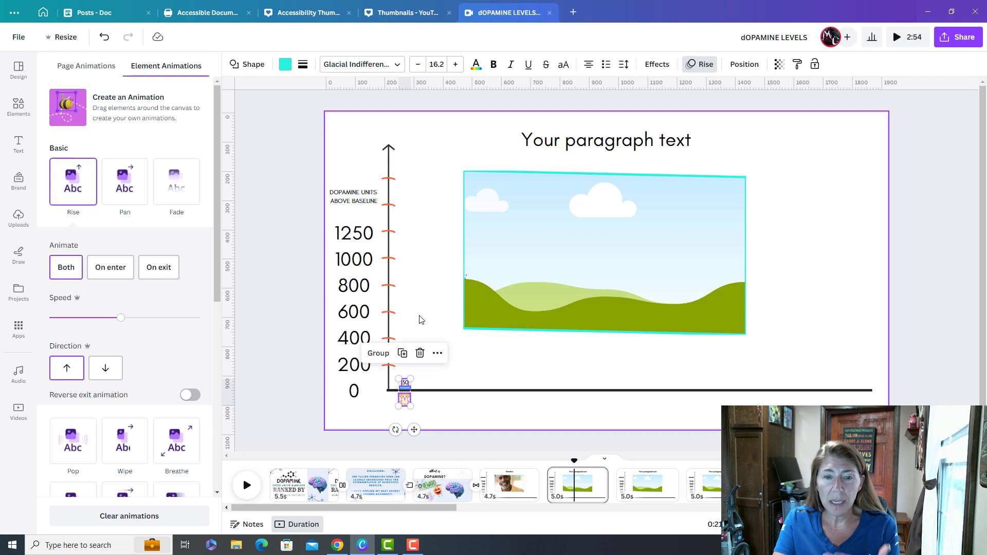
{"action": "left_click", "coordinate": [19, 217]}
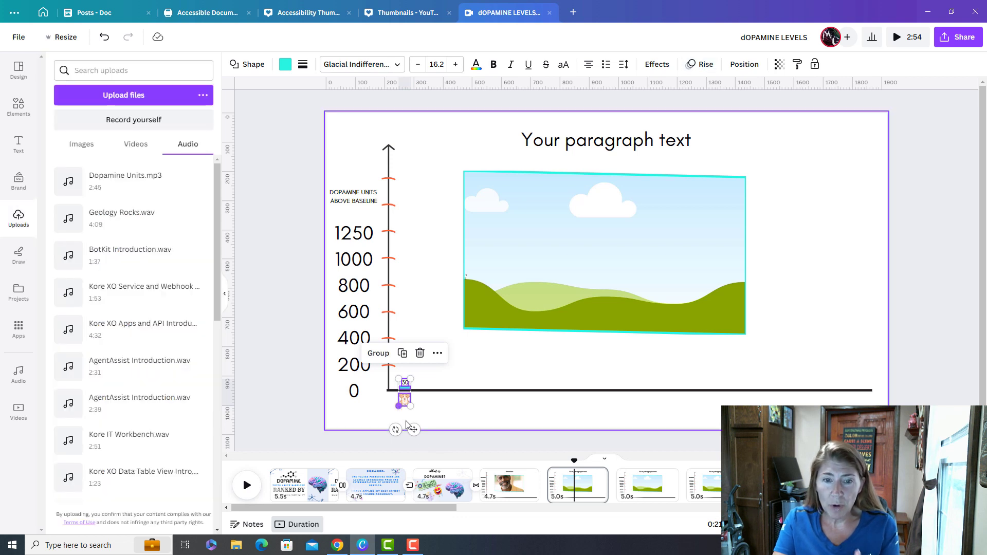
- Edit the page title to read 'Petting a Dog - 30'
{"action": "left_click", "coordinate": [604, 139]}
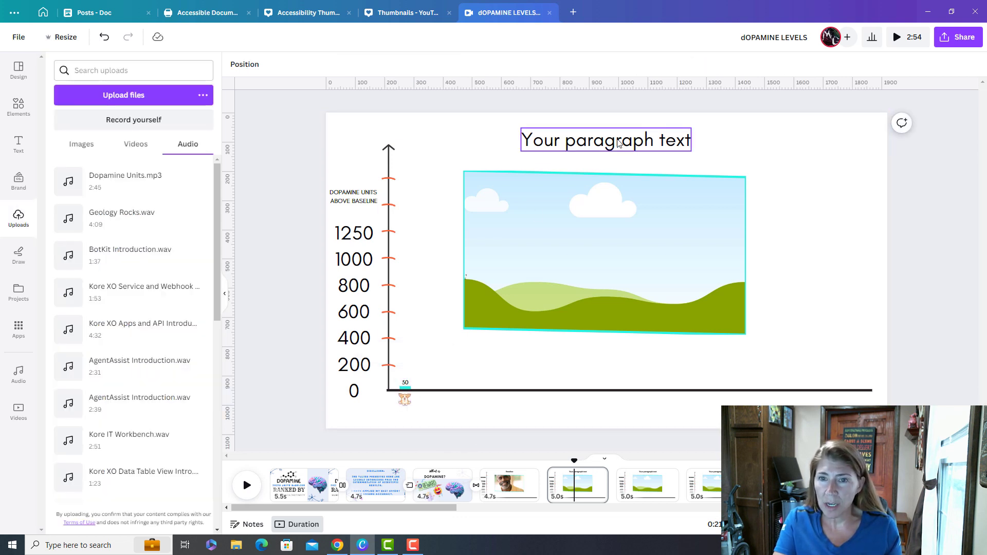
{"action": "double_click", "coordinate": [604, 139]}
{"action": "type", "text": "Petting a Dog - 30"}
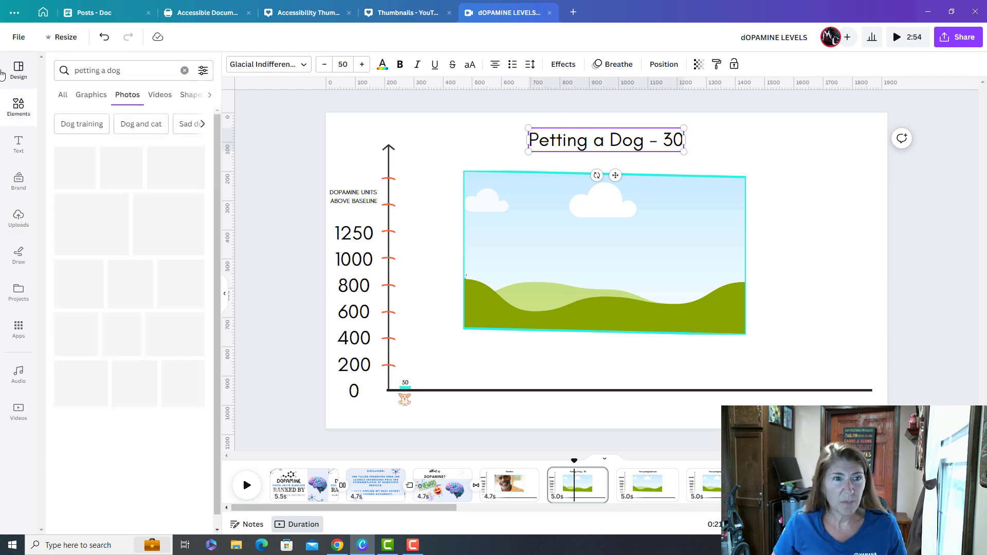
{"action": "left_click", "coordinate": [132, 95]}
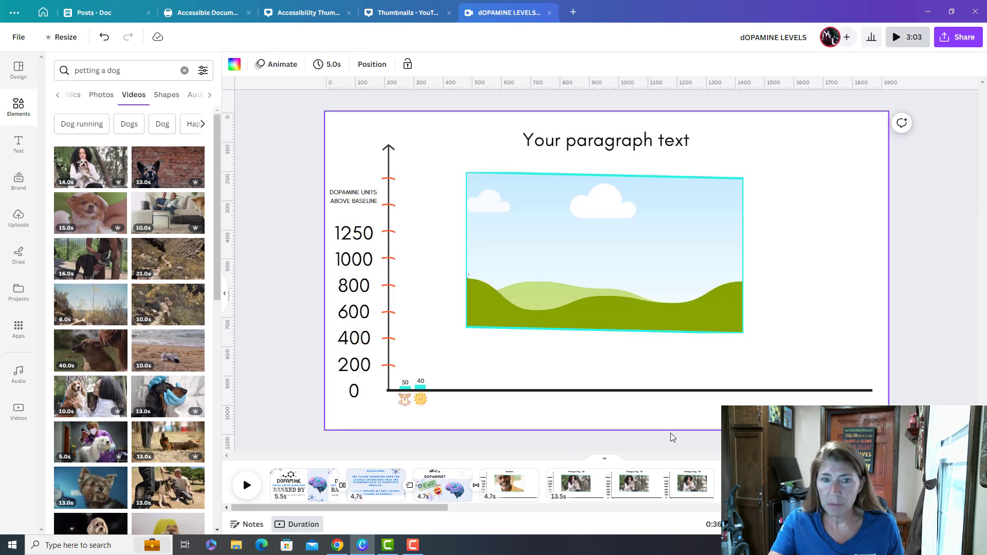
- Give the 40 bar and its sun icon a Rise animation
{"action": "left_click", "coordinate": [420, 398]}
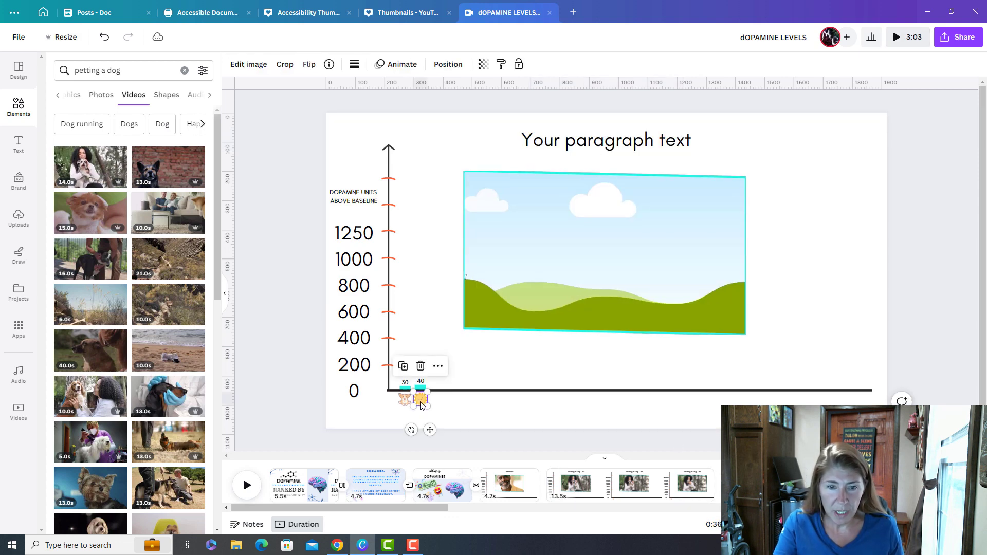
{"action": "left_click", "coordinate": [420, 393]}
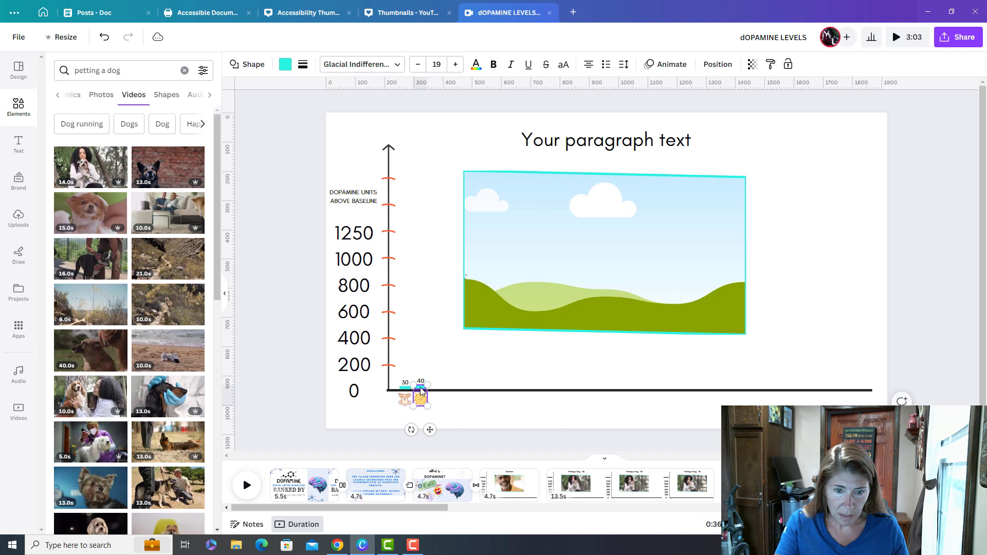
{"action": "left_click", "coordinate": [418, 390]}
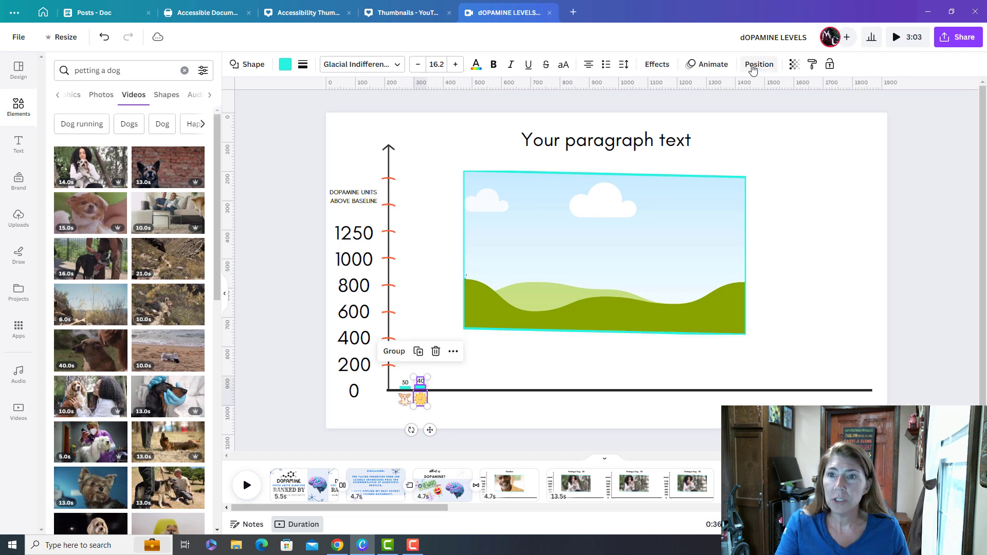
{"action": "left_click", "coordinate": [712, 64]}
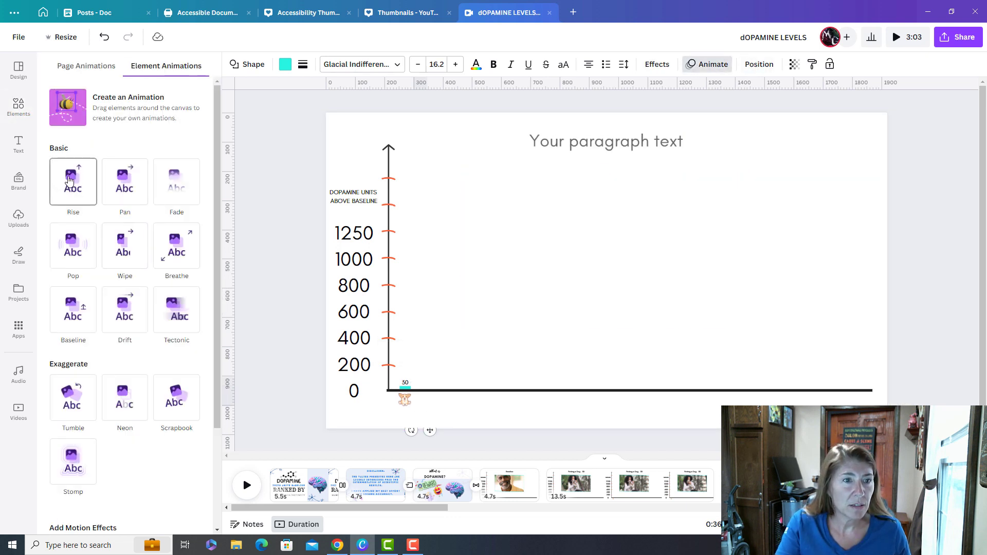
{"action": "left_click", "coordinate": [73, 180]}
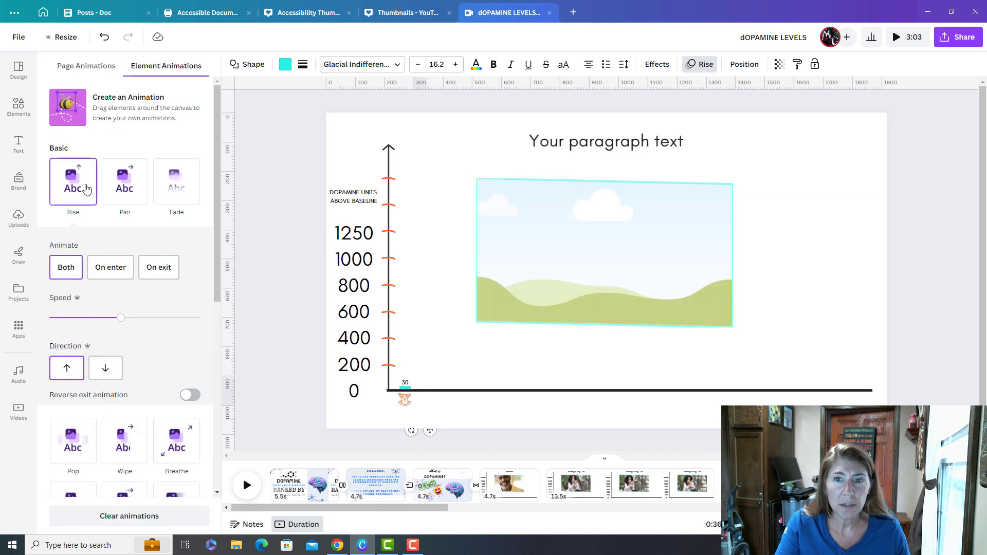
- Retitle the page 'Sunshine – 40'
{"action": "left_click", "coordinate": [604, 140]}
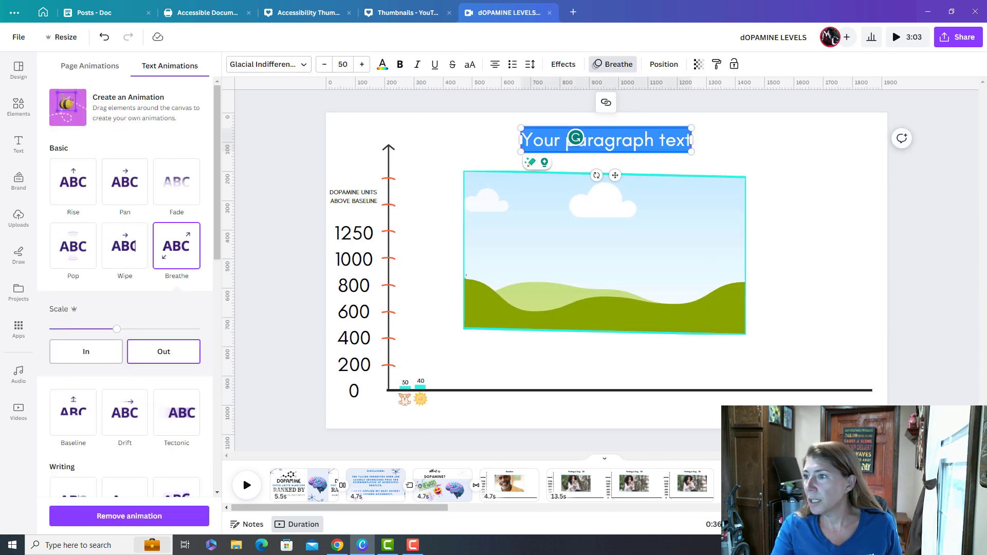
{"action": "type", "text": "Sunshine – 40"}
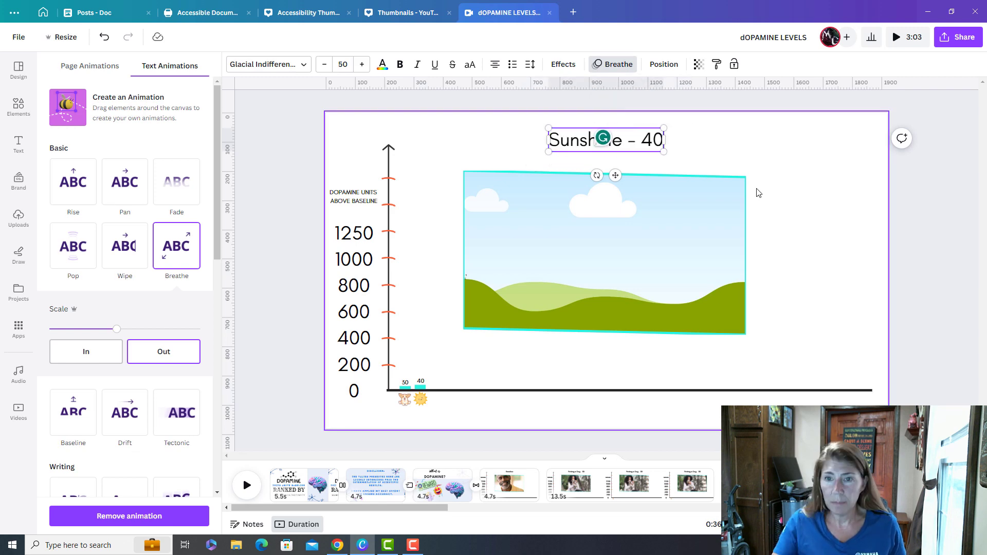
{"action": "left_click", "coordinate": [19, 107]}
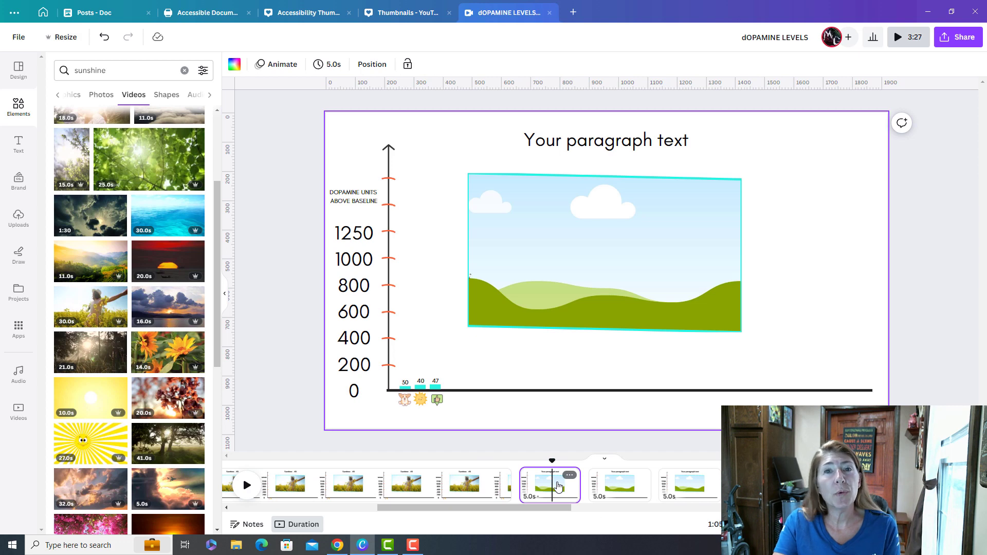
{"action": "mouse_move", "coordinate": [510, 441]}
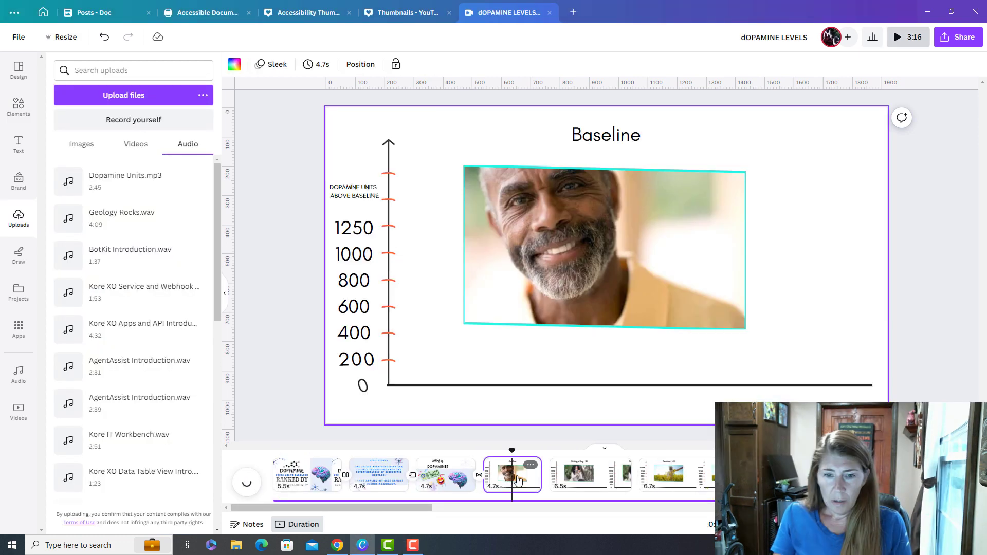
- Play the video from Baseline, then set the Sunshine bar to Rise on enter
{"action": "left_click", "coordinate": [589, 475]}
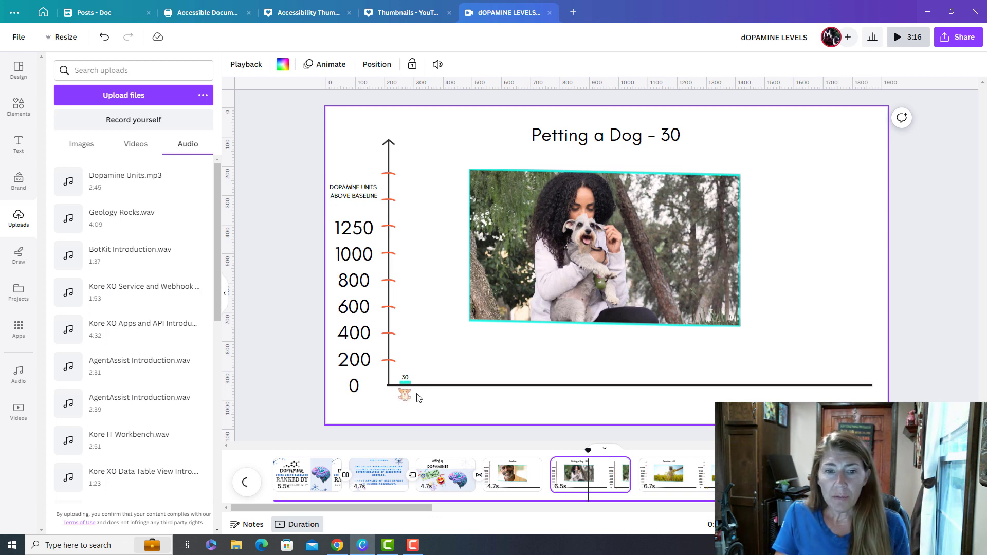
{"action": "left_click", "coordinate": [677, 474]}
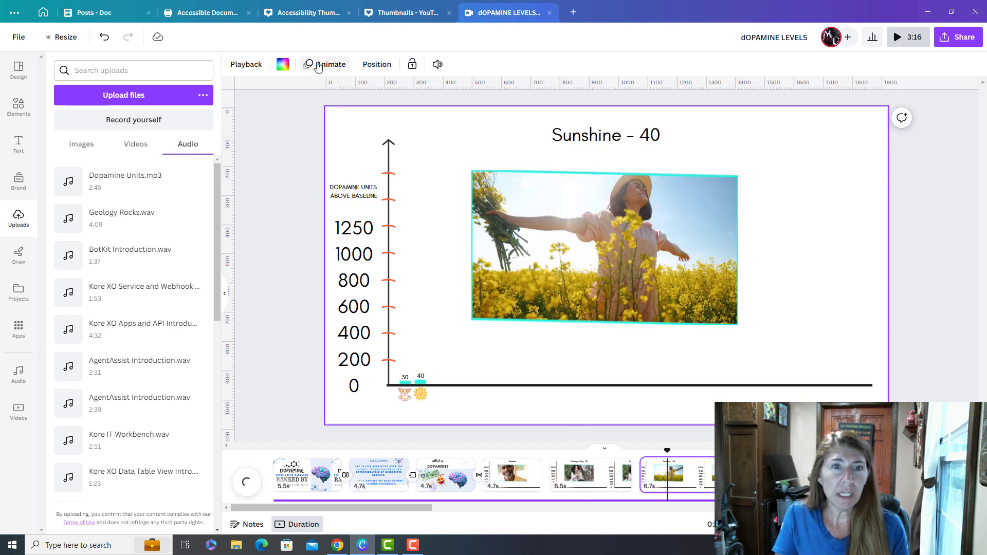
{"action": "left_click", "coordinate": [330, 64]}
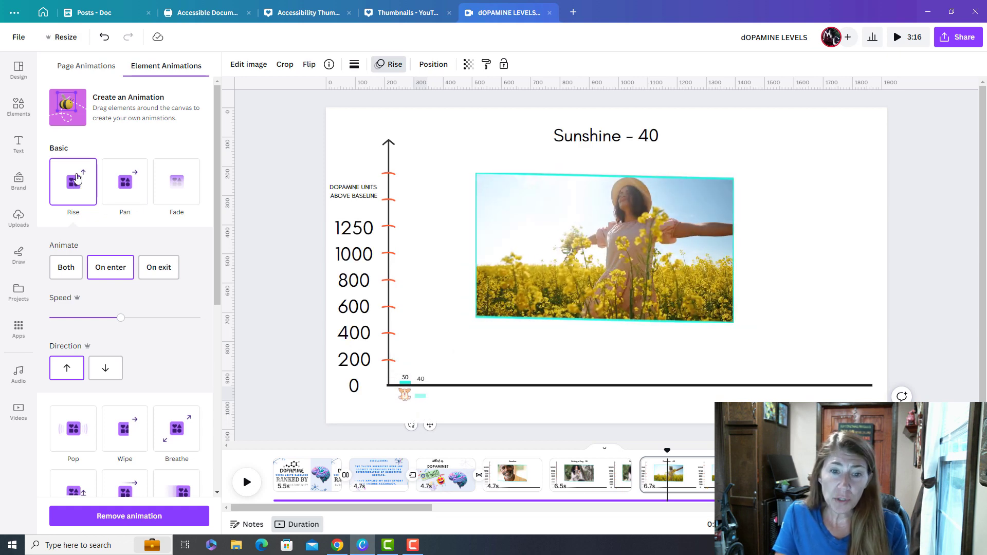
{"action": "left_click", "coordinate": [110, 267]}
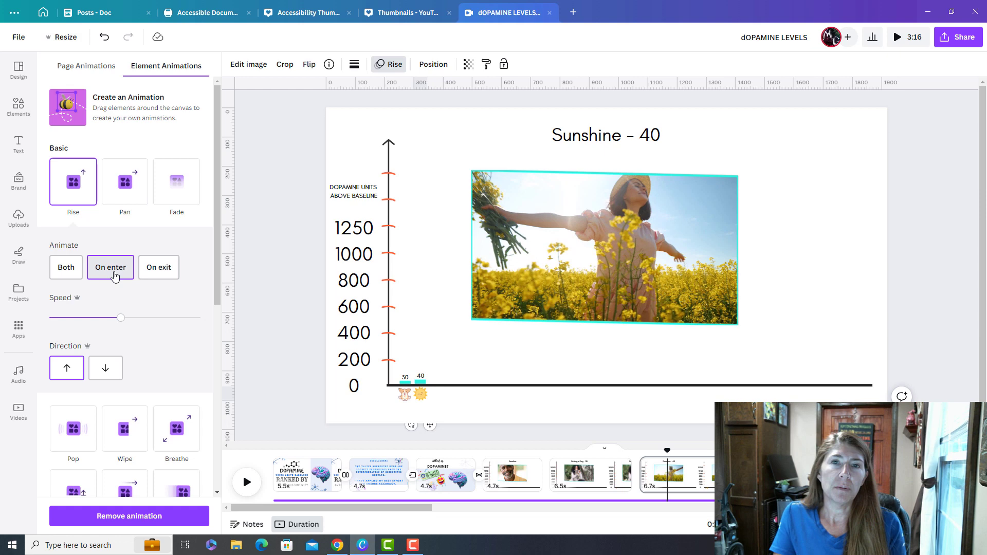
{"action": "left_click", "coordinate": [420, 393]}
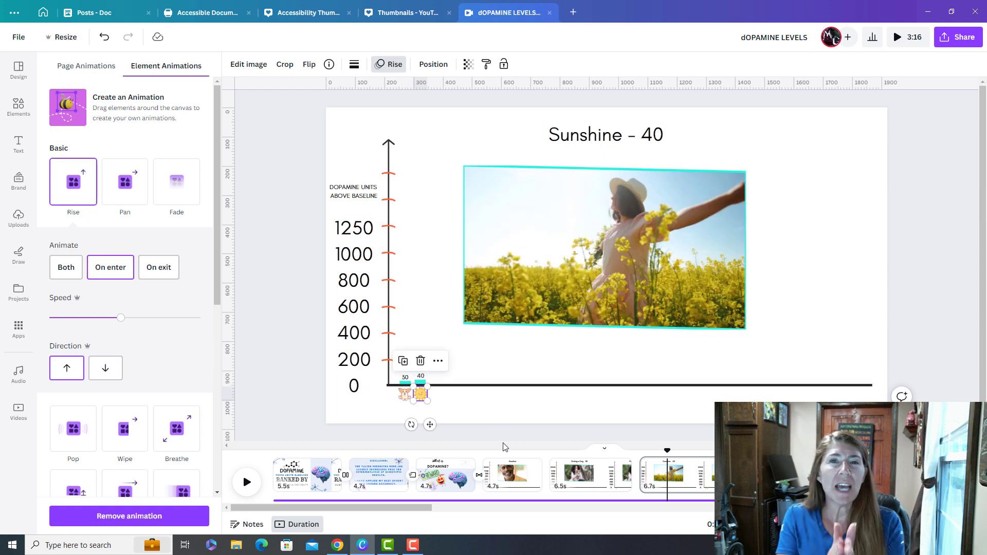
{"action": "mouse_move", "coordinate": [442, 527]}
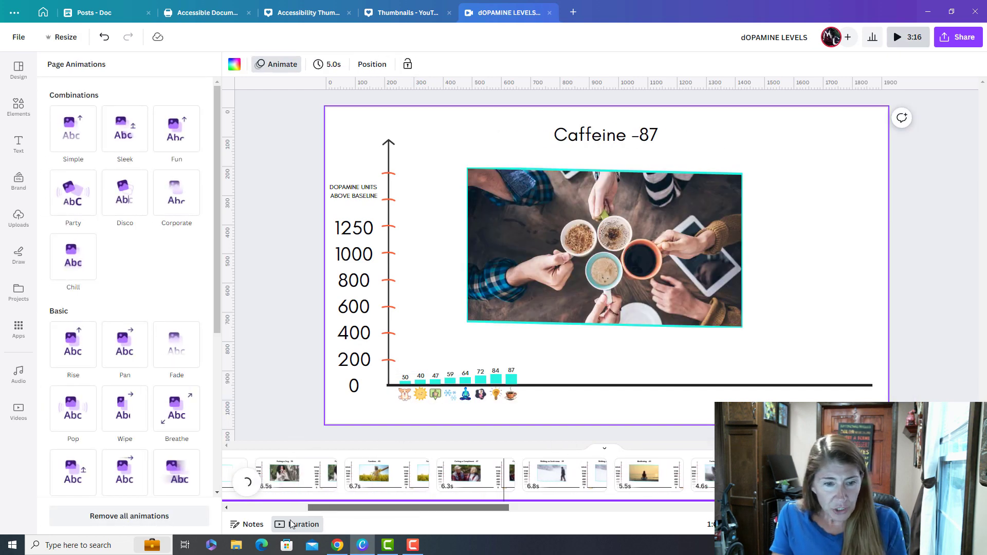
- Preview the video with the voiceover from near the start of the timeline
{"action": "scroll", "scroll_direction": "left", "scroll_amount": 3}
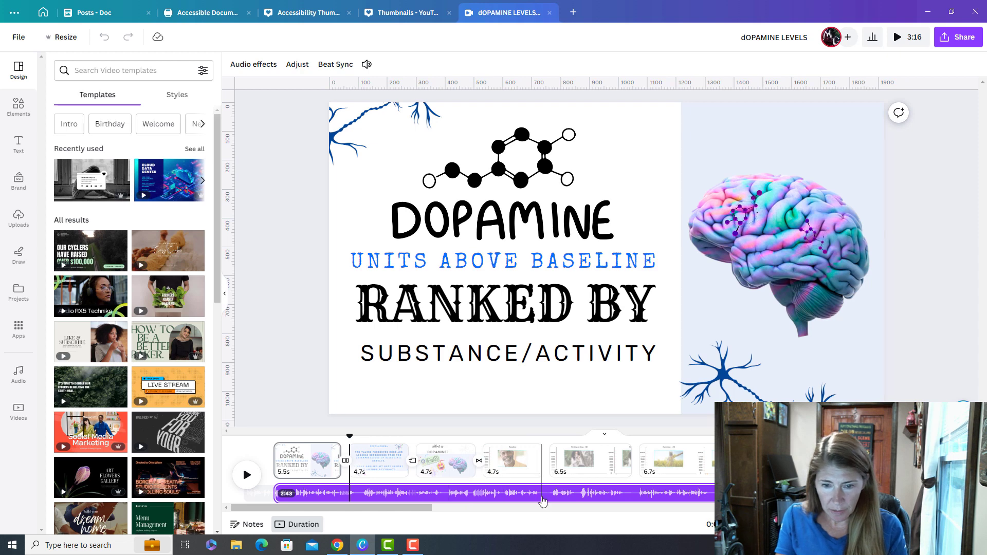
{"action": "left_click", "coordinate": [589, 460]}
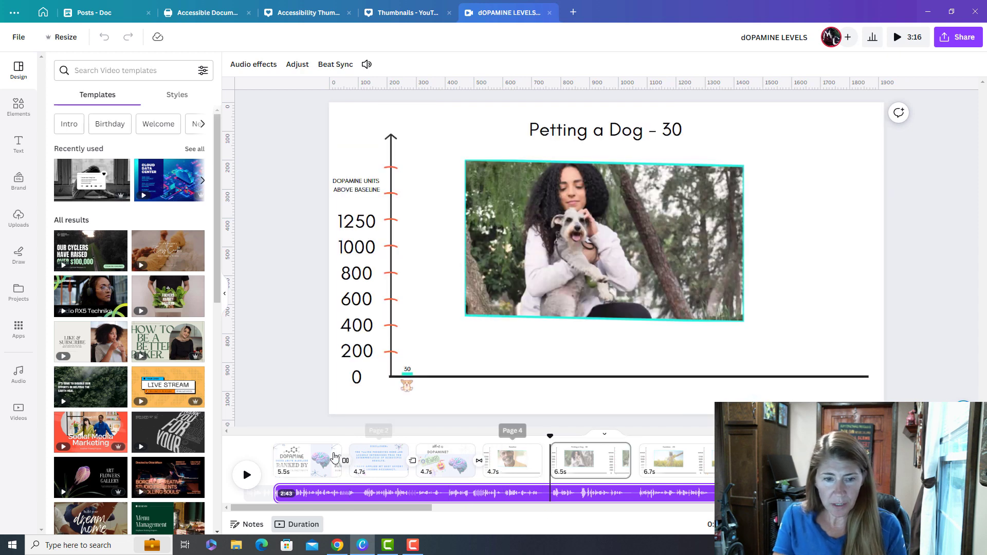
{"action": "left_click", "coordinate": [246, 474]}
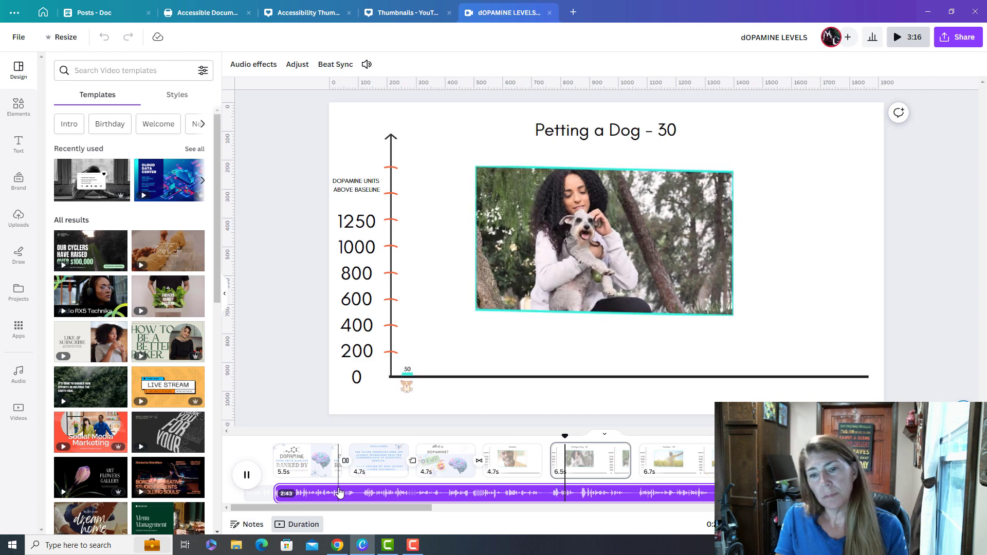
{"action": "left_click", "coordinate": [246, 474]}
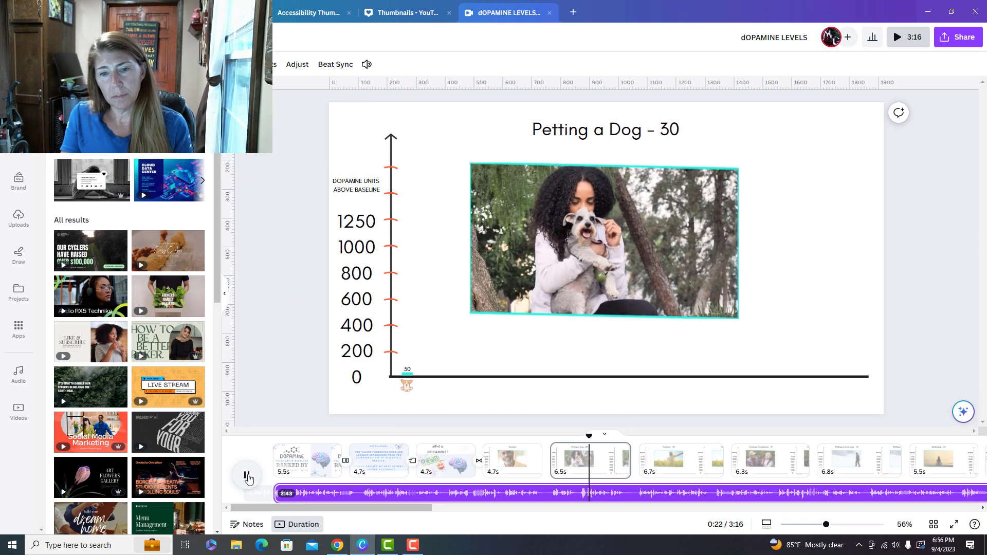
{"action": "left_click", "coordinate": [246, 474]}
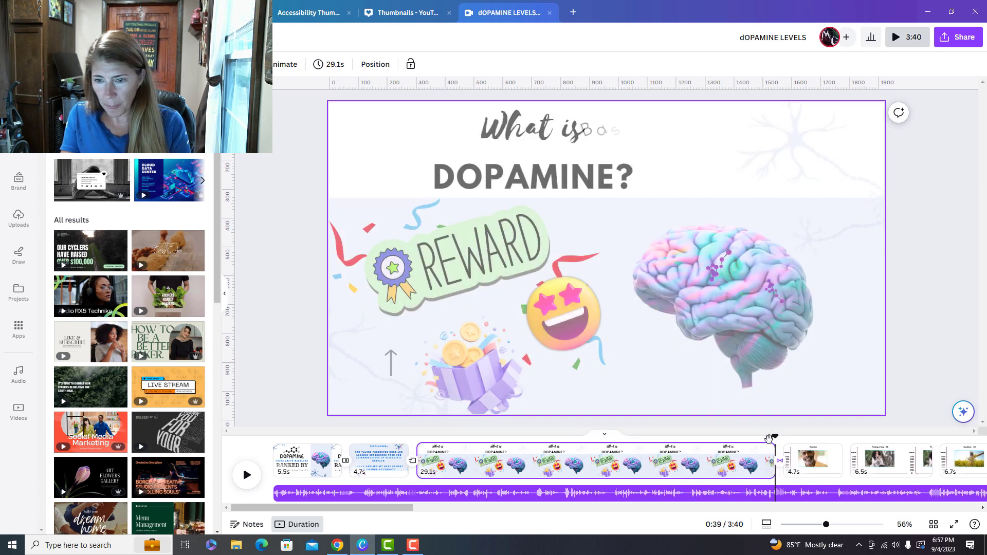
- Preview playback from the Baseline slide against the voiceover
{"action": "left_click", "coordinate": [246, 475]}
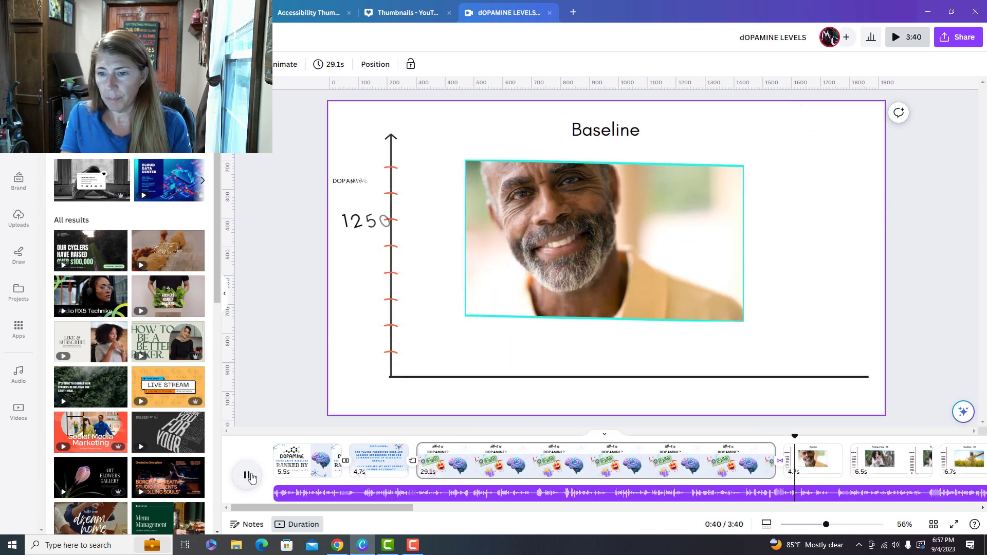
{"action": "left_click", "coordinate": [247, 475]}
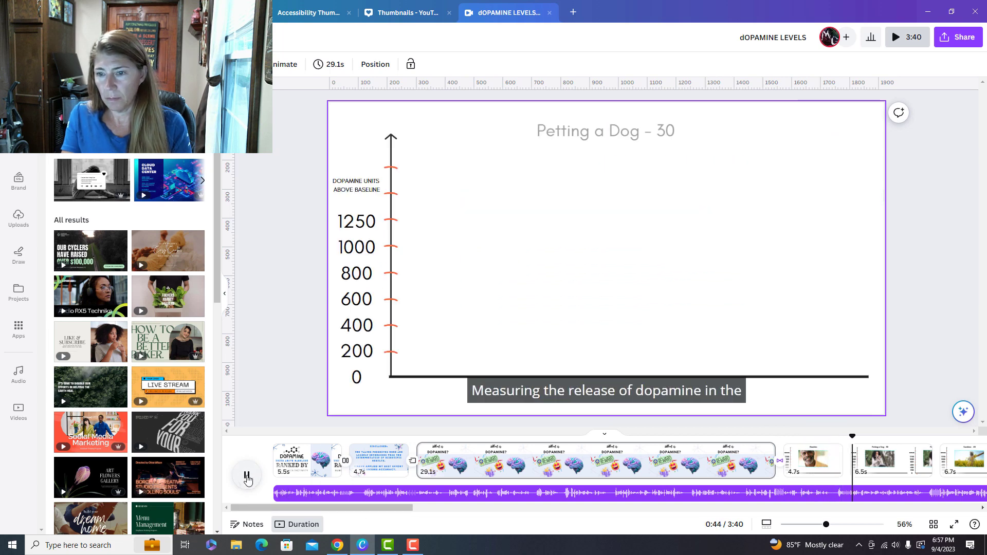
{"action": "left_click", "coordinate": [246, 475]}
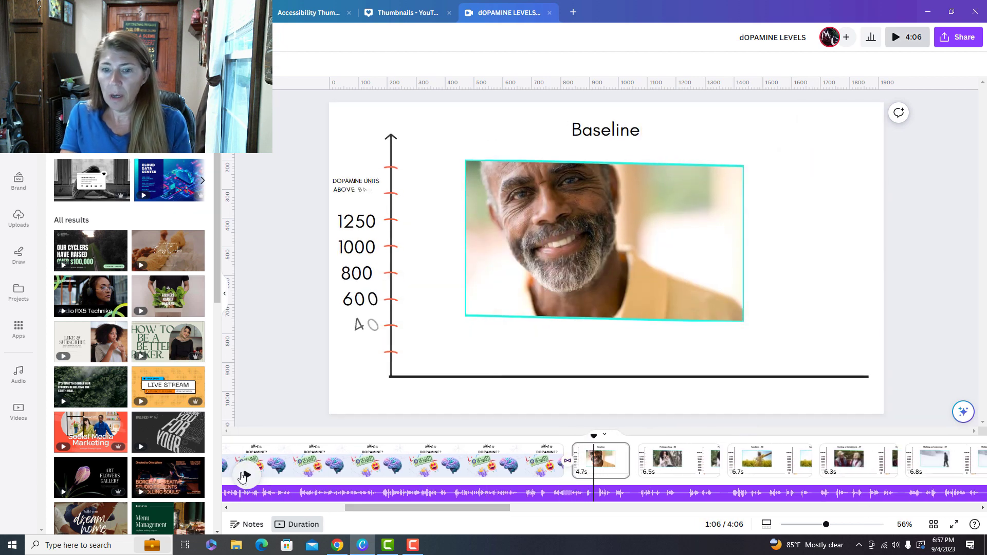
{"action": "left_click", "coordinate": [599, 459]}
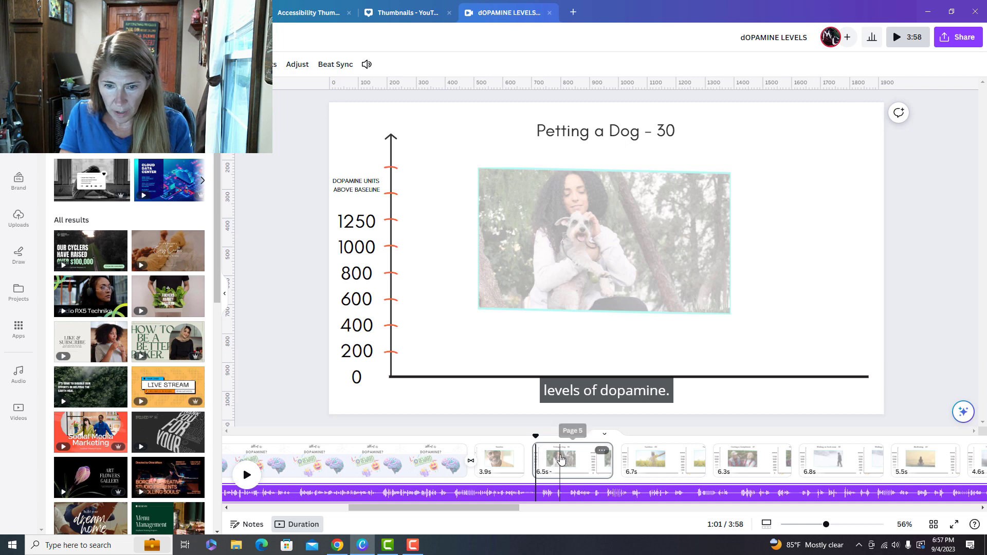
- Retime Baseline to 4.6s and Petting a Dog to 2.2s, then preview
{"action": "left_click", "coordinate": [602, 241]}
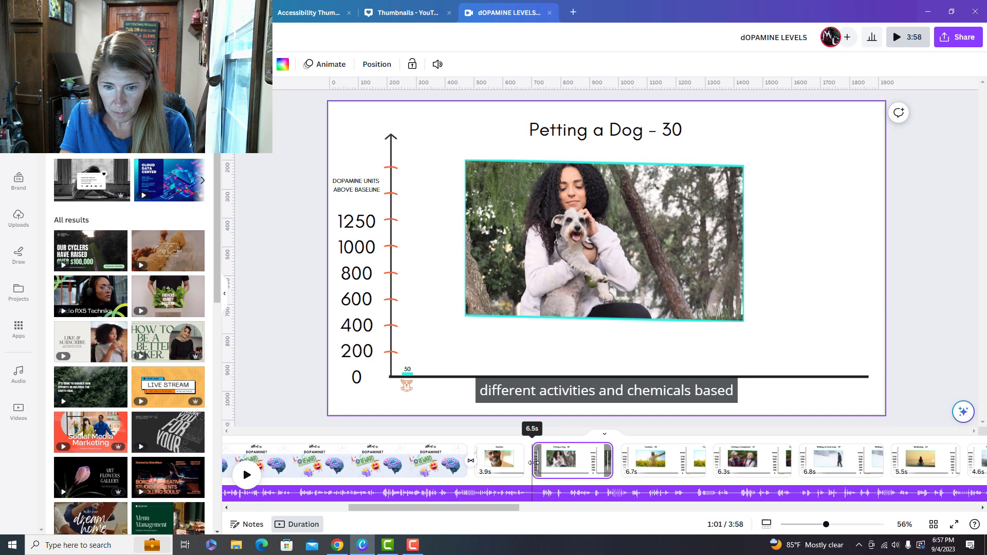
{"action": "left_click", "coordinate": [498, 461]}
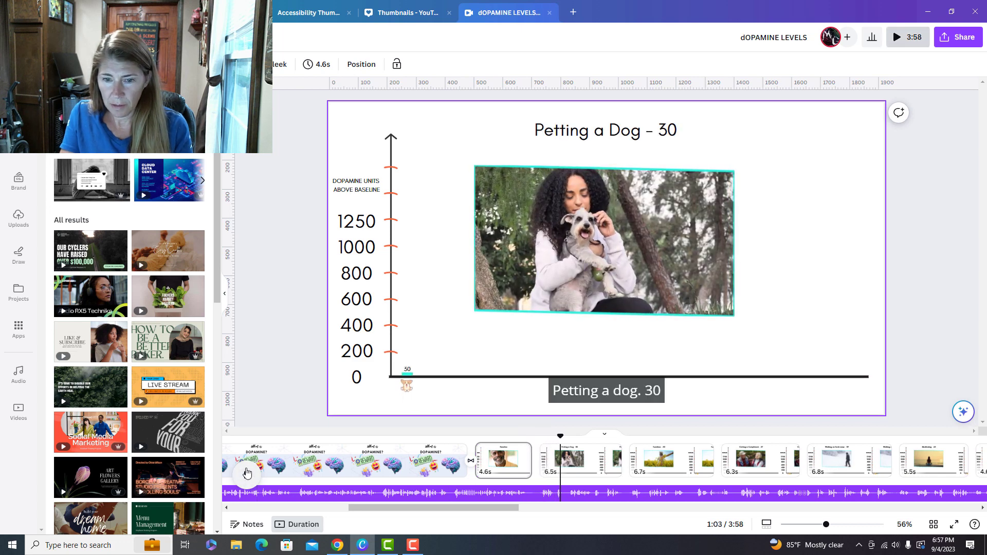
{"action": "left_click", "coordinate": [581, 459]}
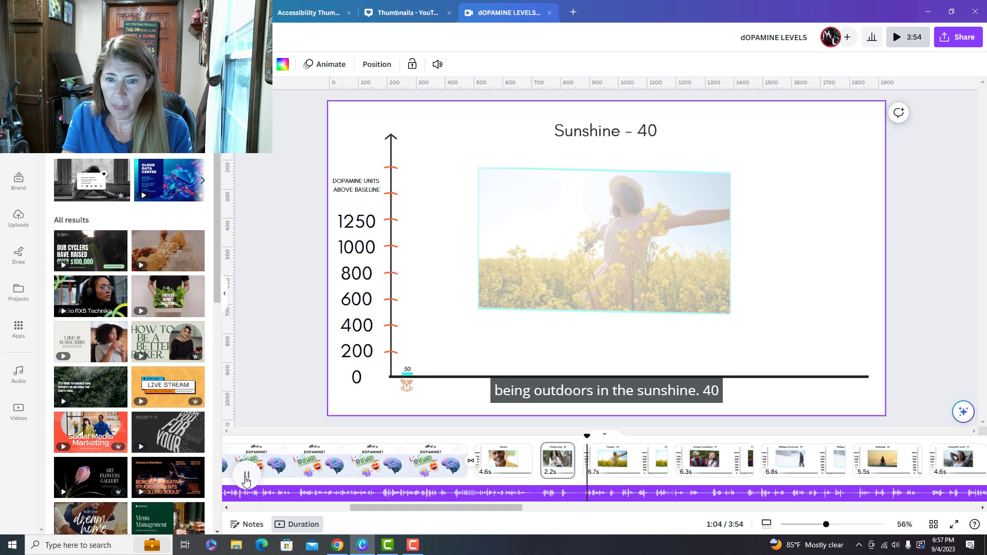
{"action": "left_click", "coordinate": [246, 479]}
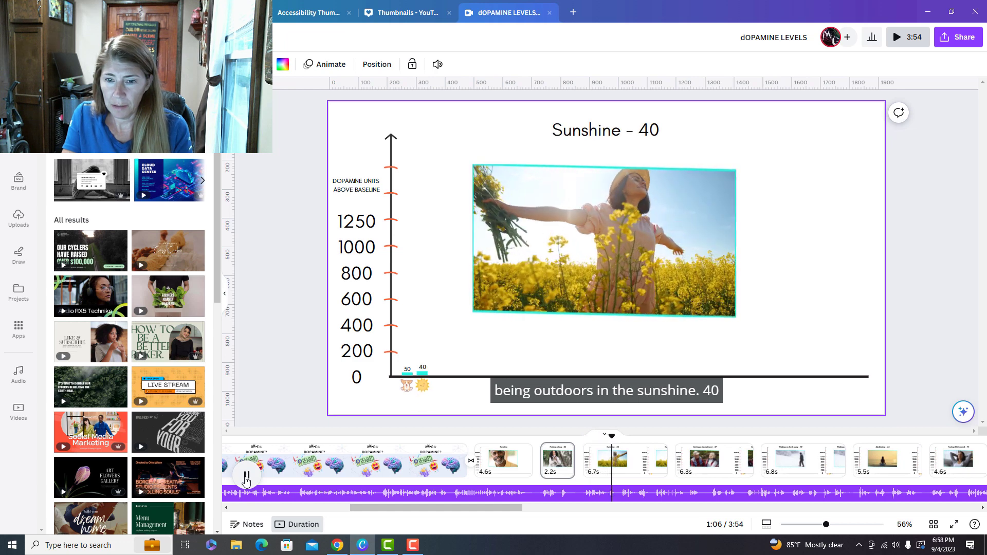
{"action": "left_click", "coordinate": [246, 474]}
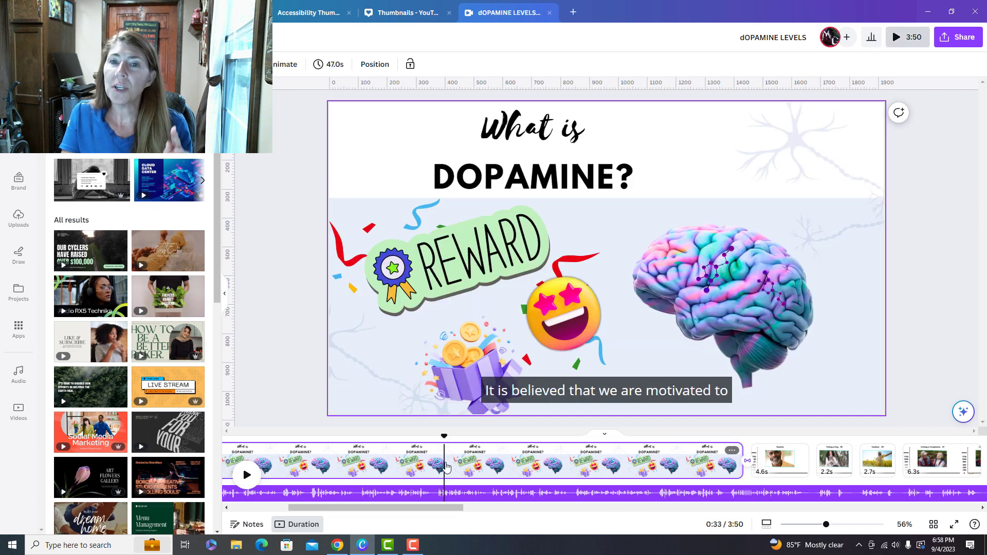
- Delay the REWARD sticker's start time and play the slide to verify
{"action": "left_click", "coordinate": [460, 246]}
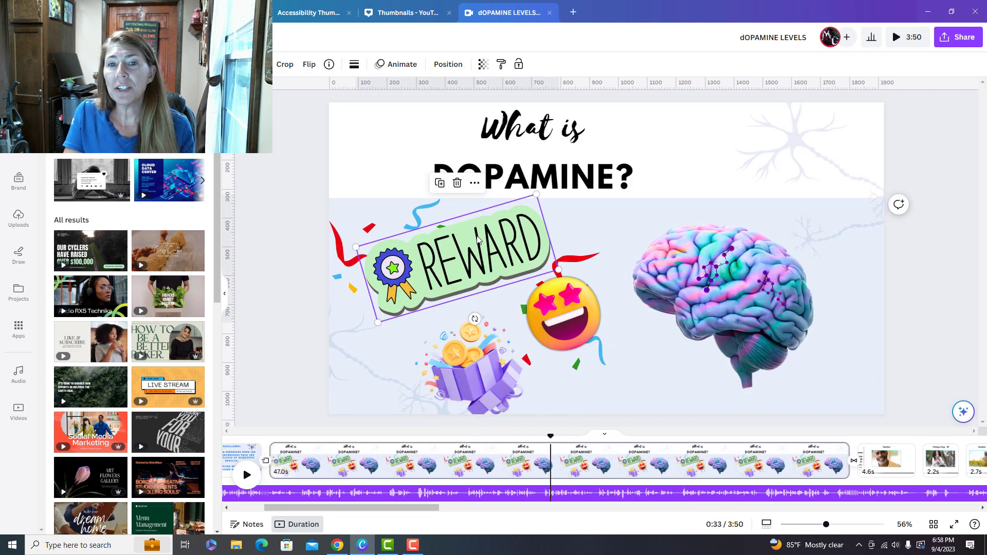
{"action": "left_click", "coordinate": [469, 371]}
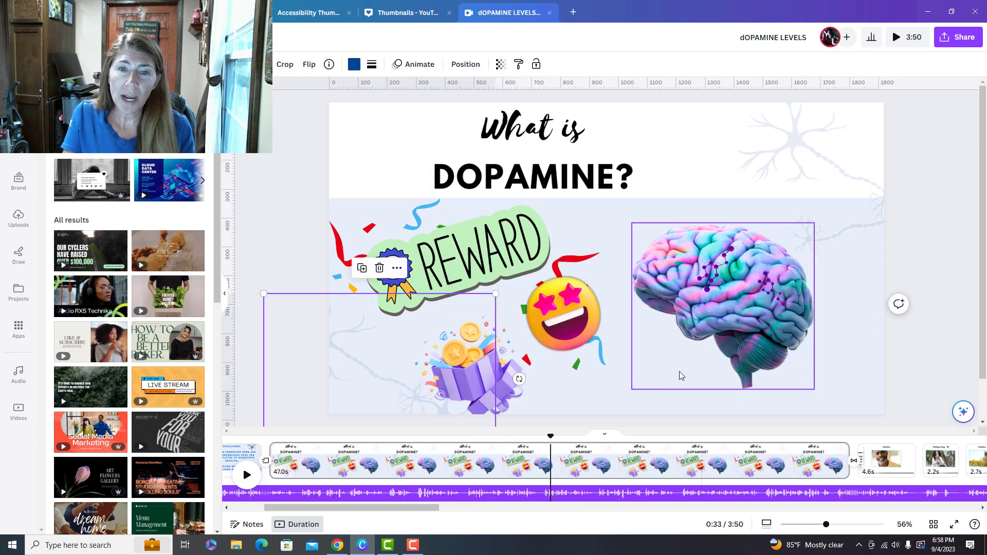
{"action": "right_click", "coordinate": [482, 262]}
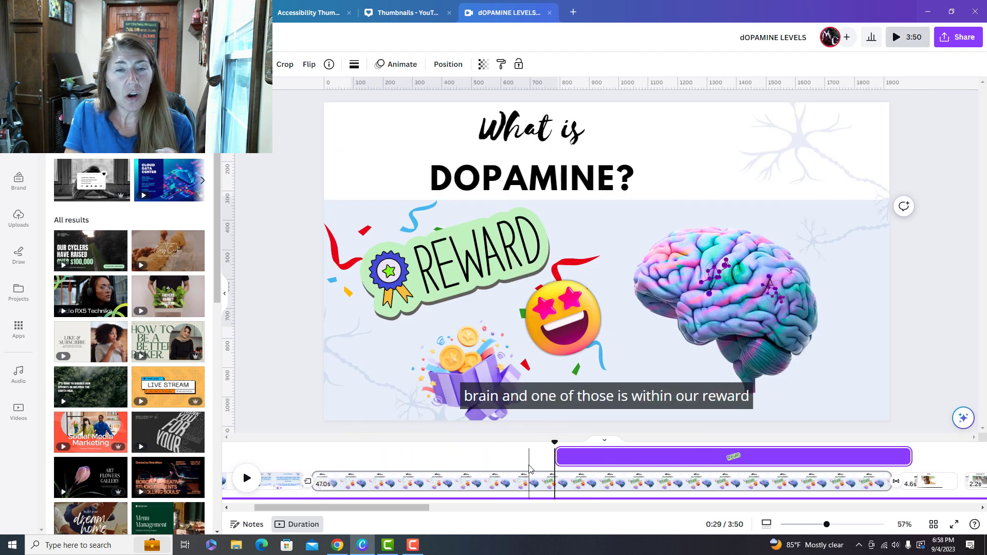
{"action": "left_click", "coordinate": [485, 442]}
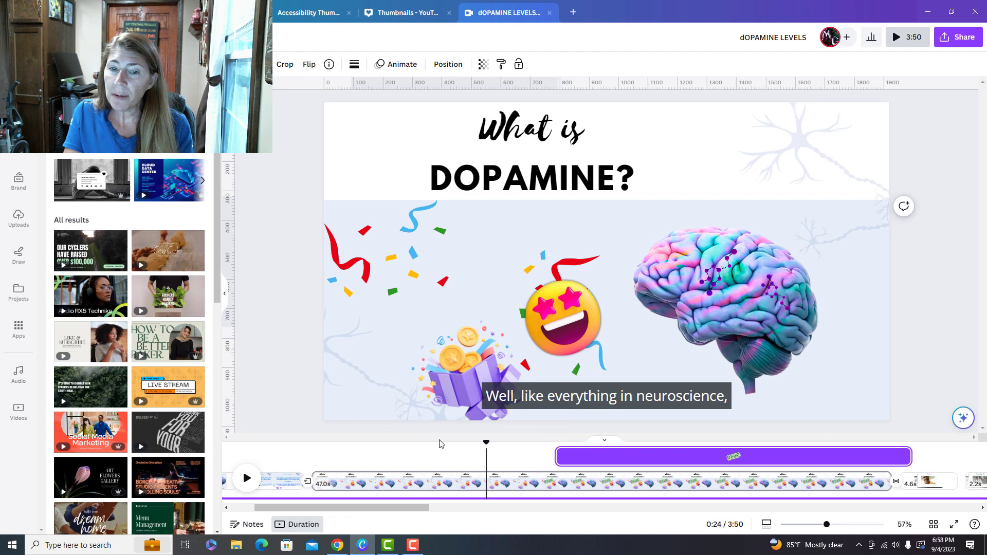
{"action": "left_click", "coordinate": [246, 479]}
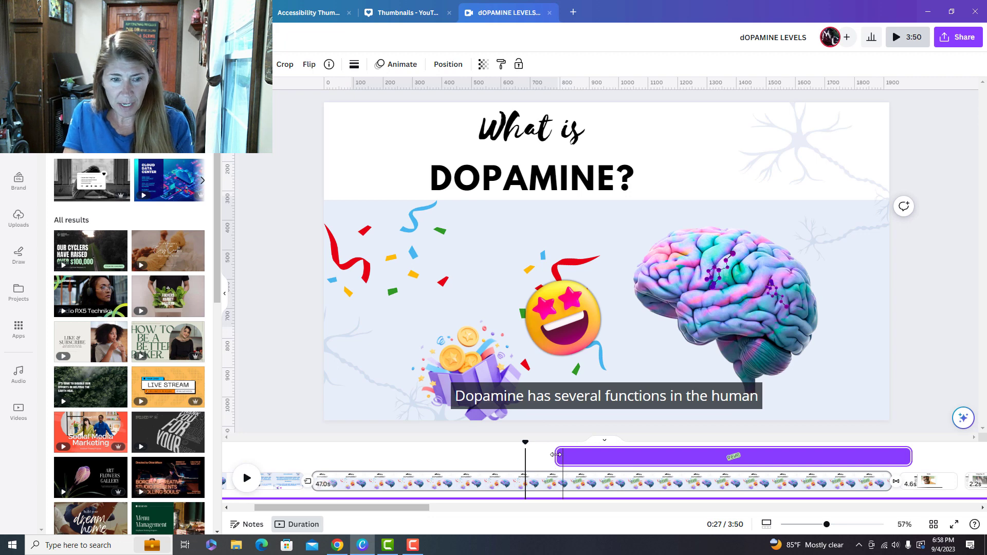
{"action": "left_click", "coordinate": [246, 479]}
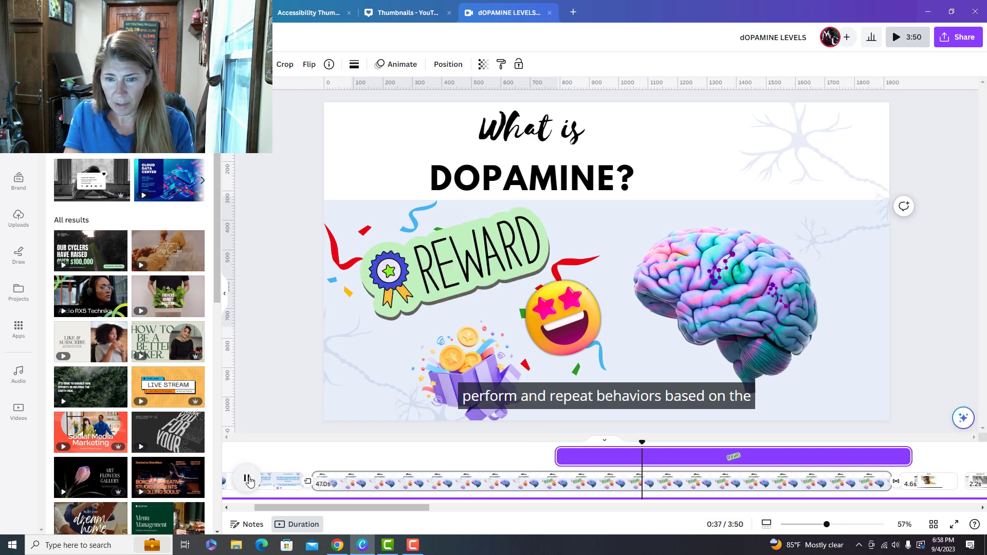
{"action": "left_click", "coordinate": [246, 478]}
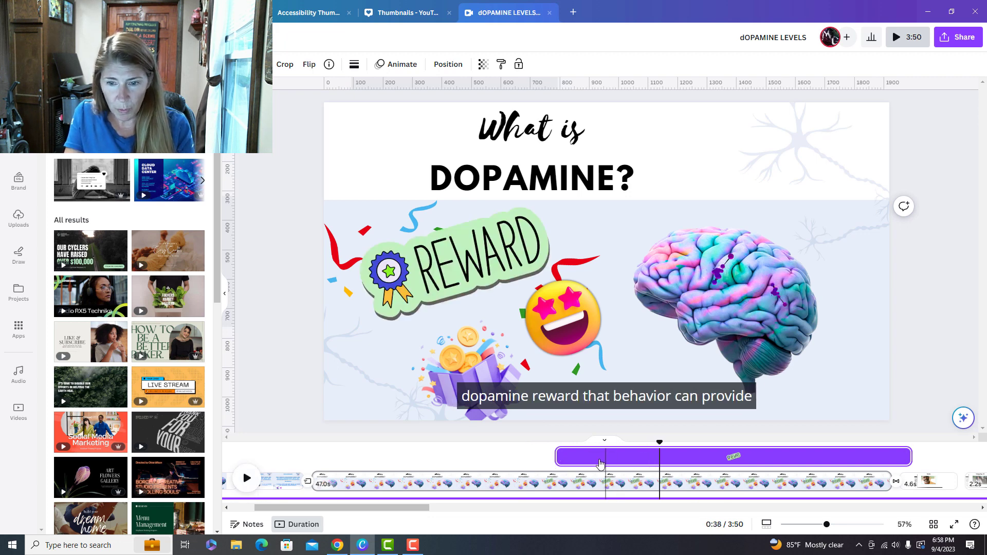